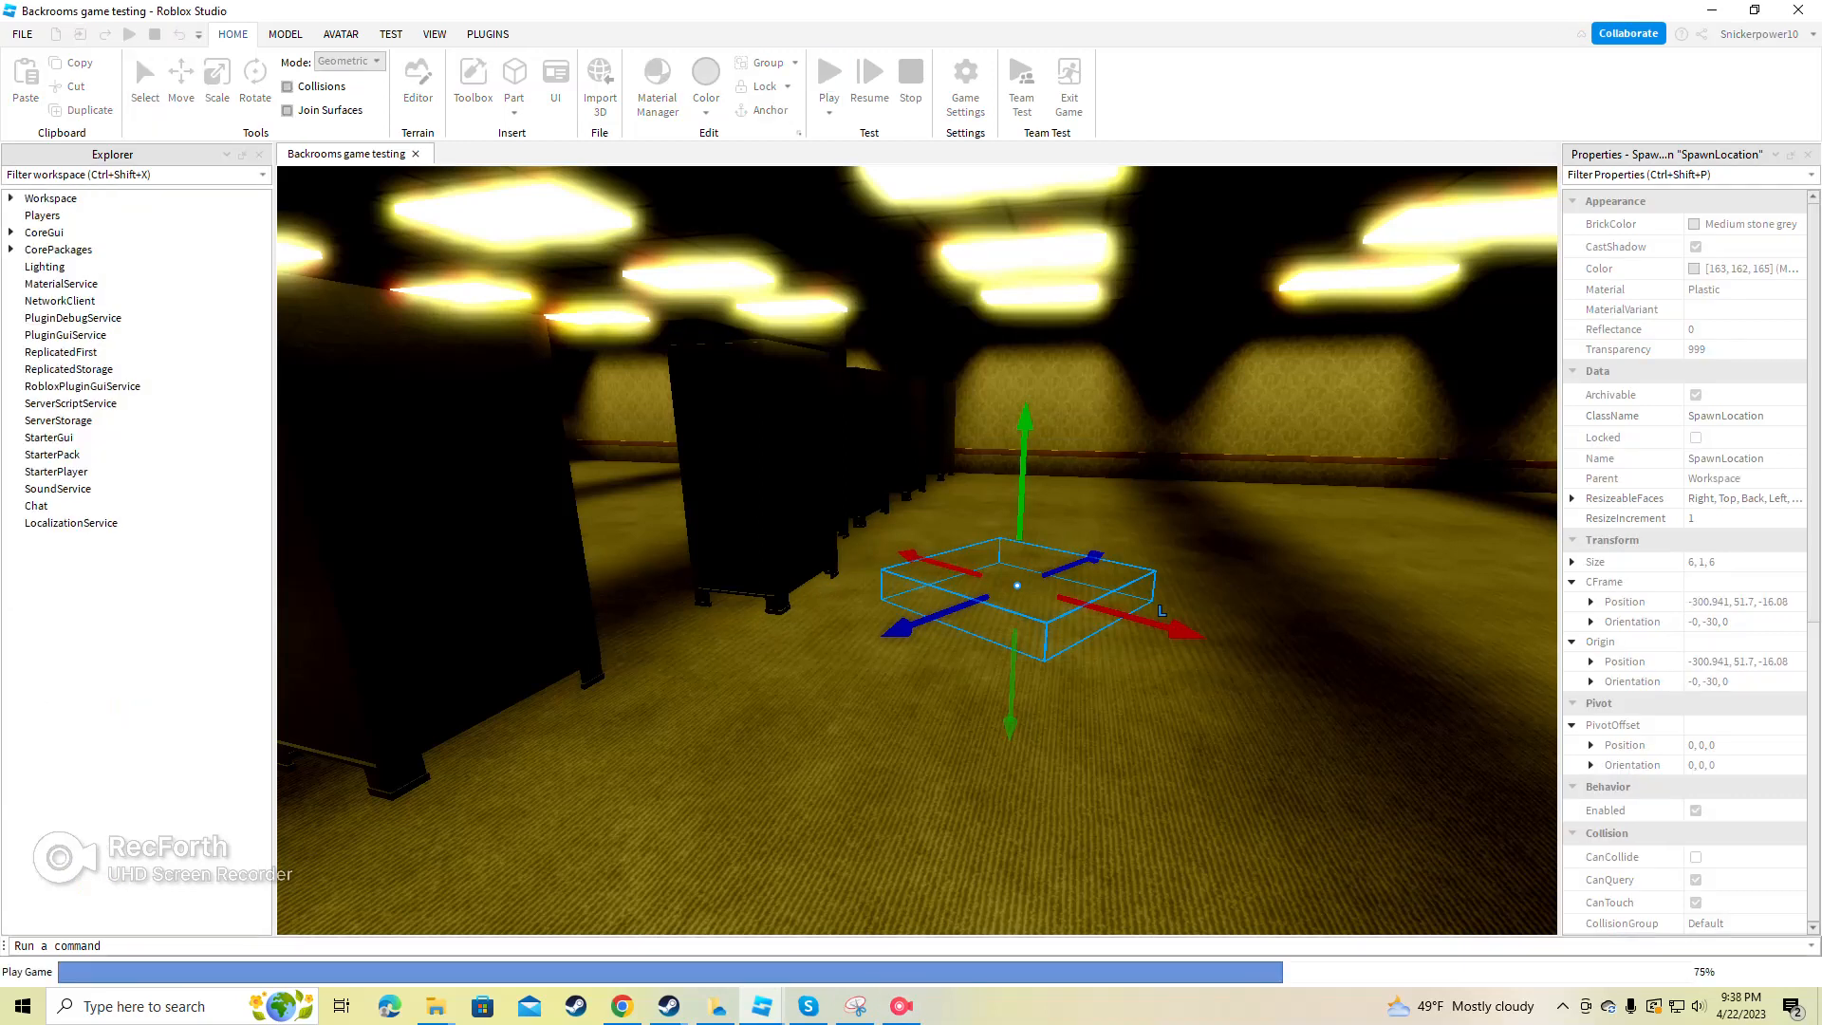
Step: Launch a Play session of the Backrooms place from the Home tab
left_click(828, 72)
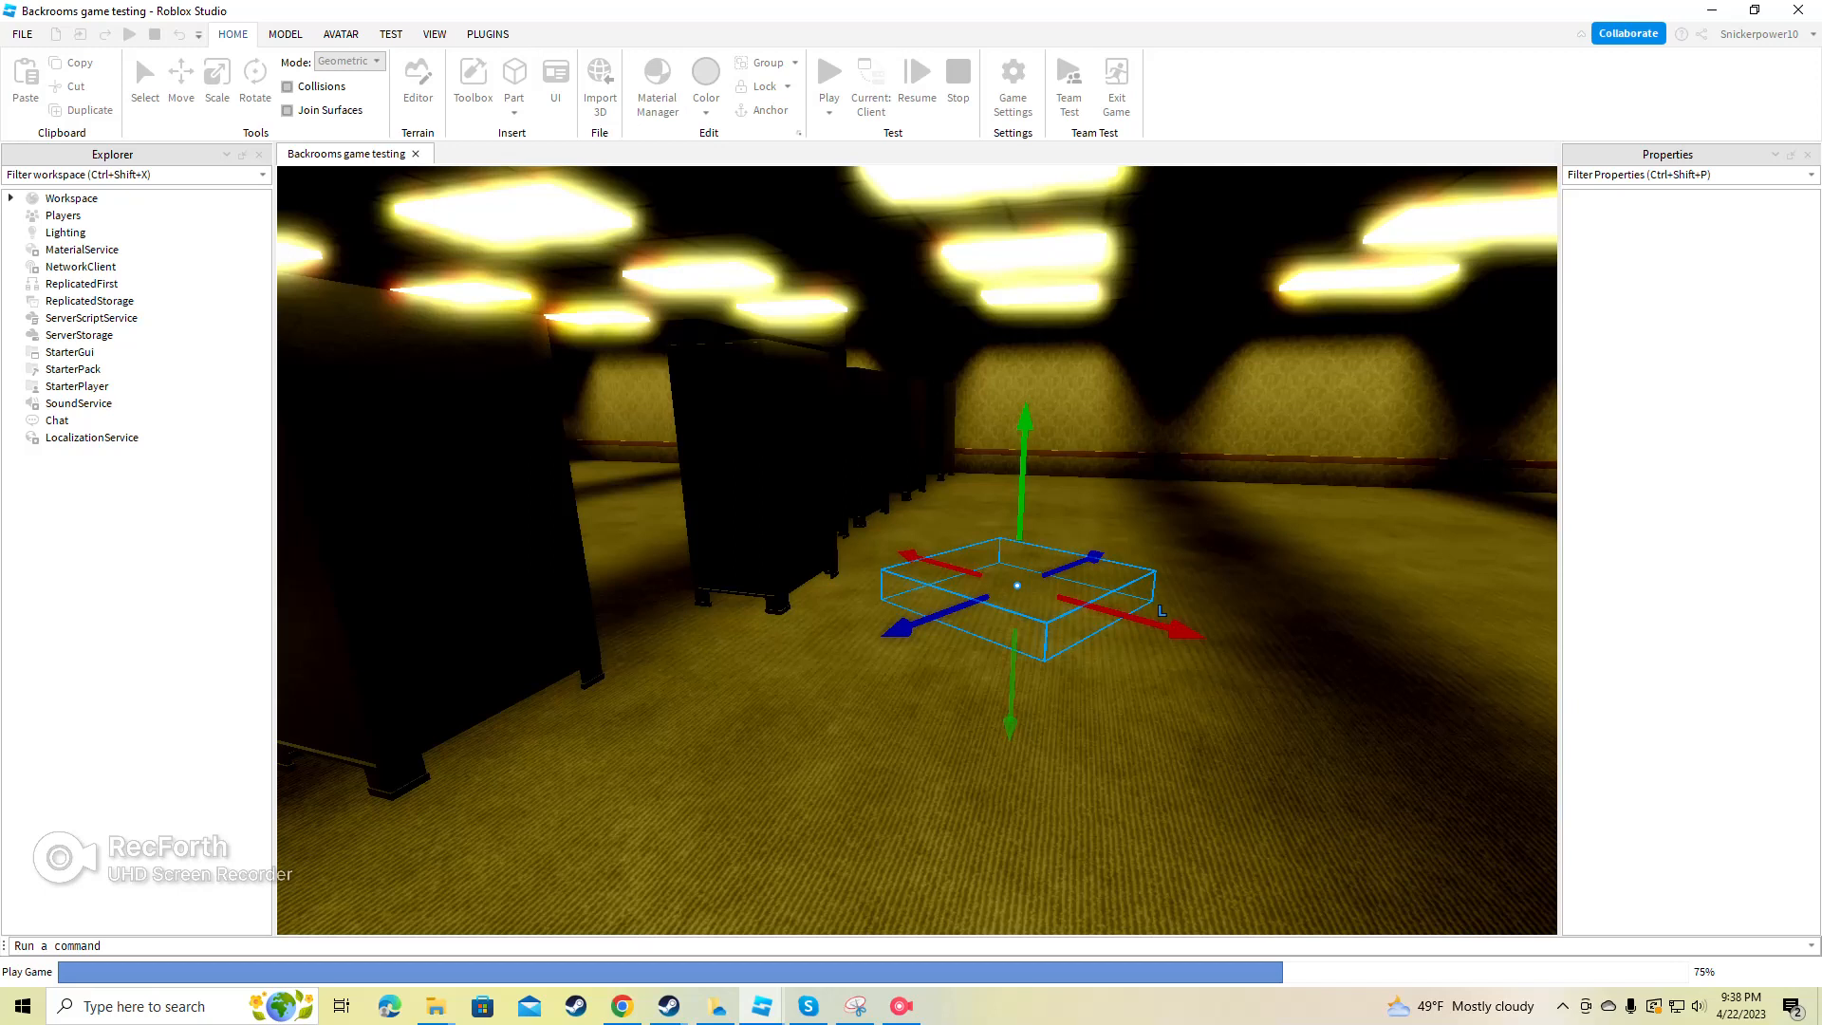
left_click(827, 72)
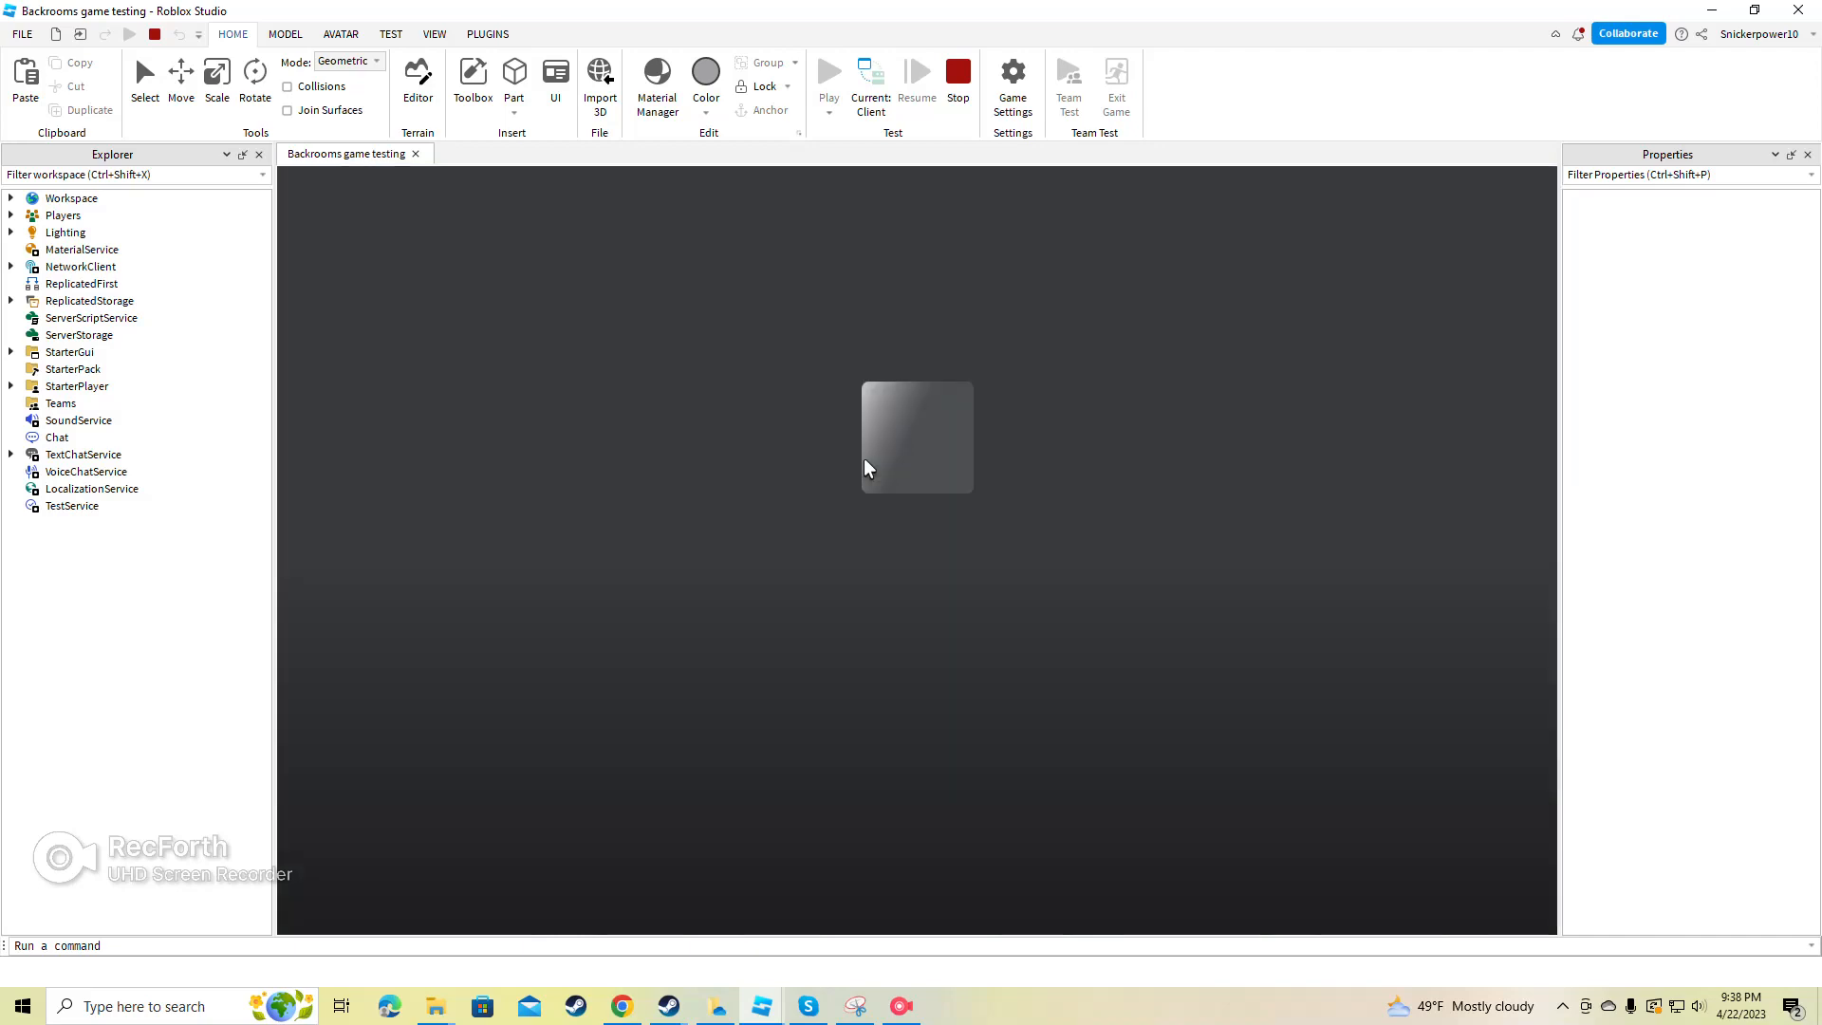
Step: Walk the character through the dark Backrooms level and bring up the Esc menu
left_click(829, 72)
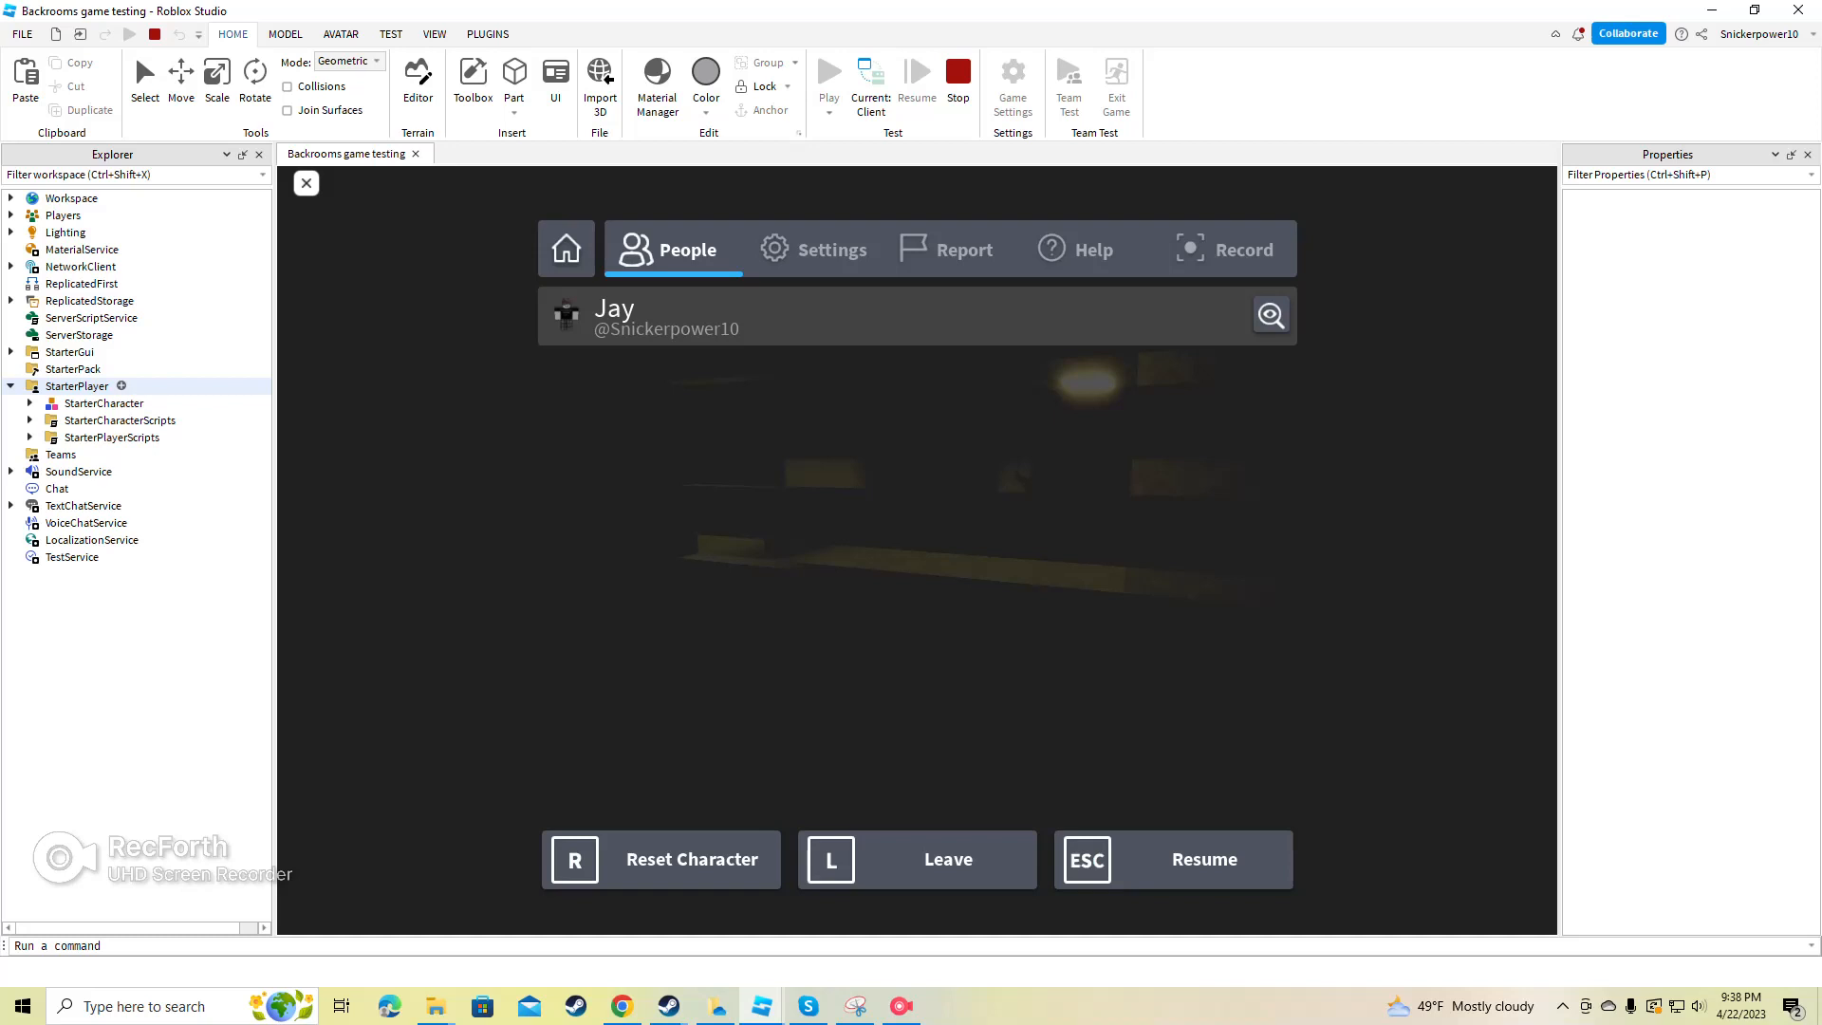
Step: Look at the flashlight camera and camera bobbing LocalScripts, then stop the playtest
left_click(32, 419)
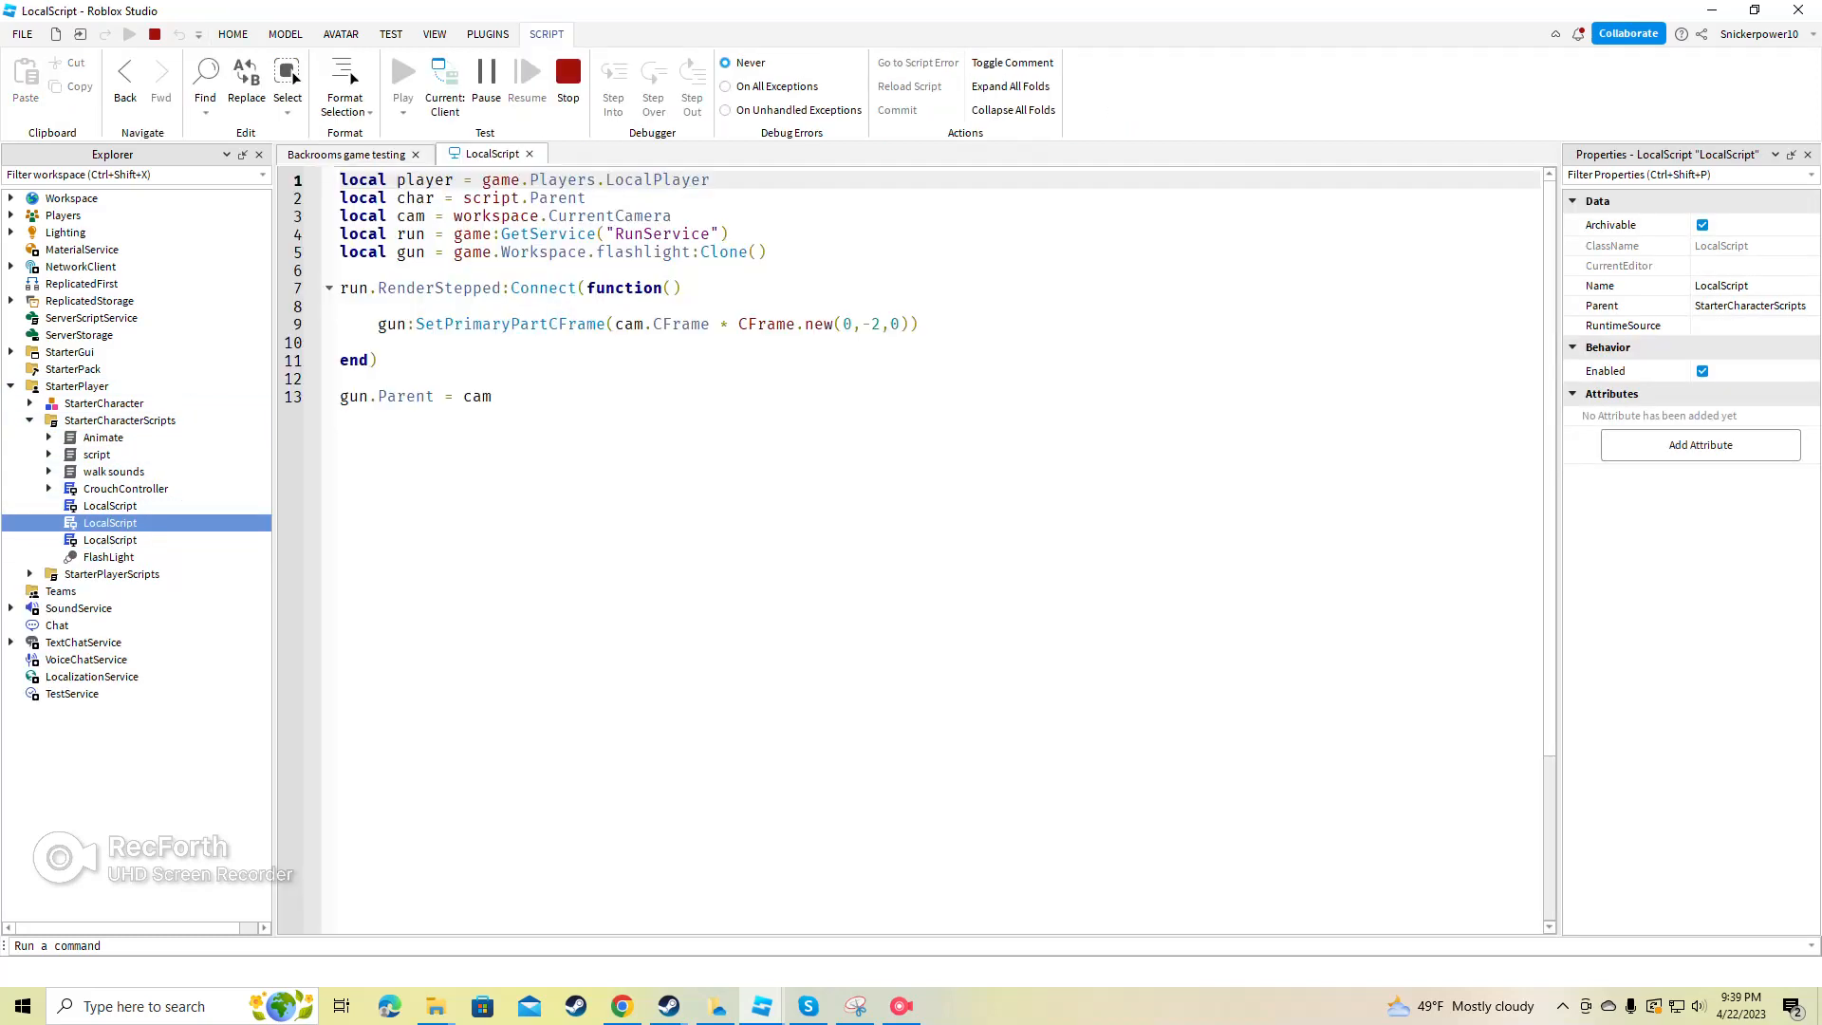
left_click(110, 538)
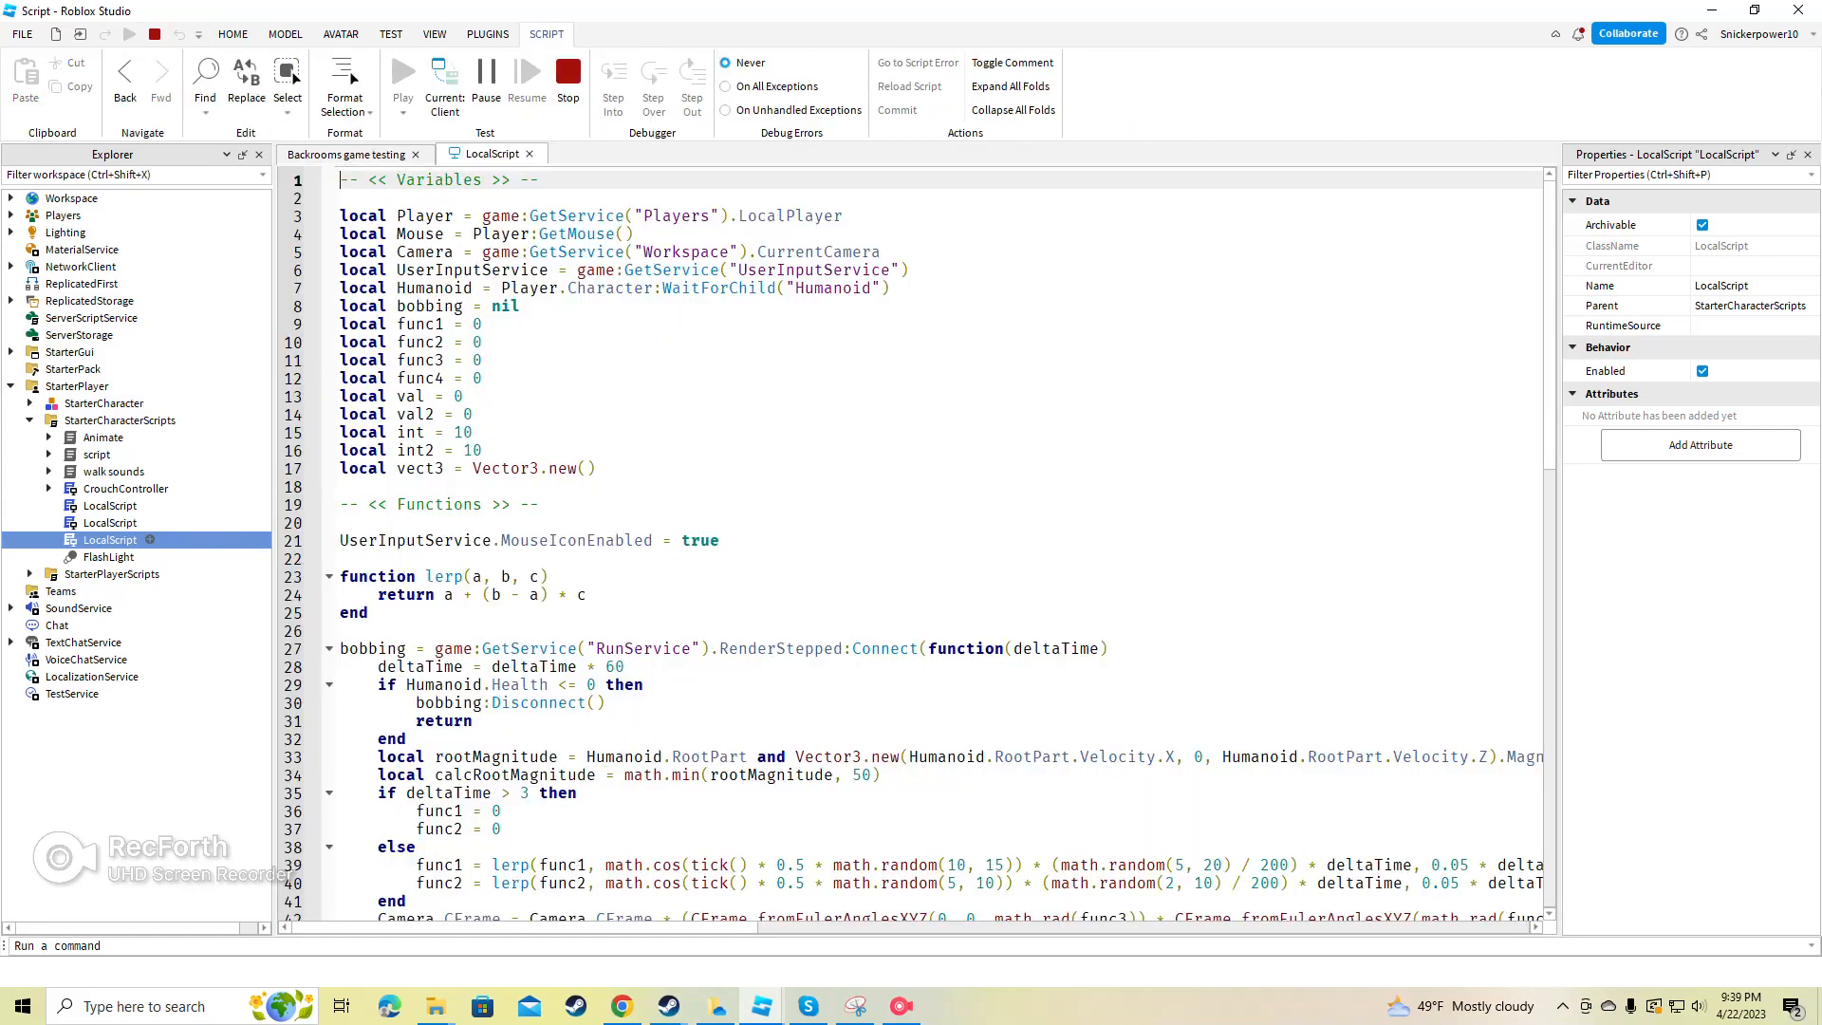
left_click(403, 71)
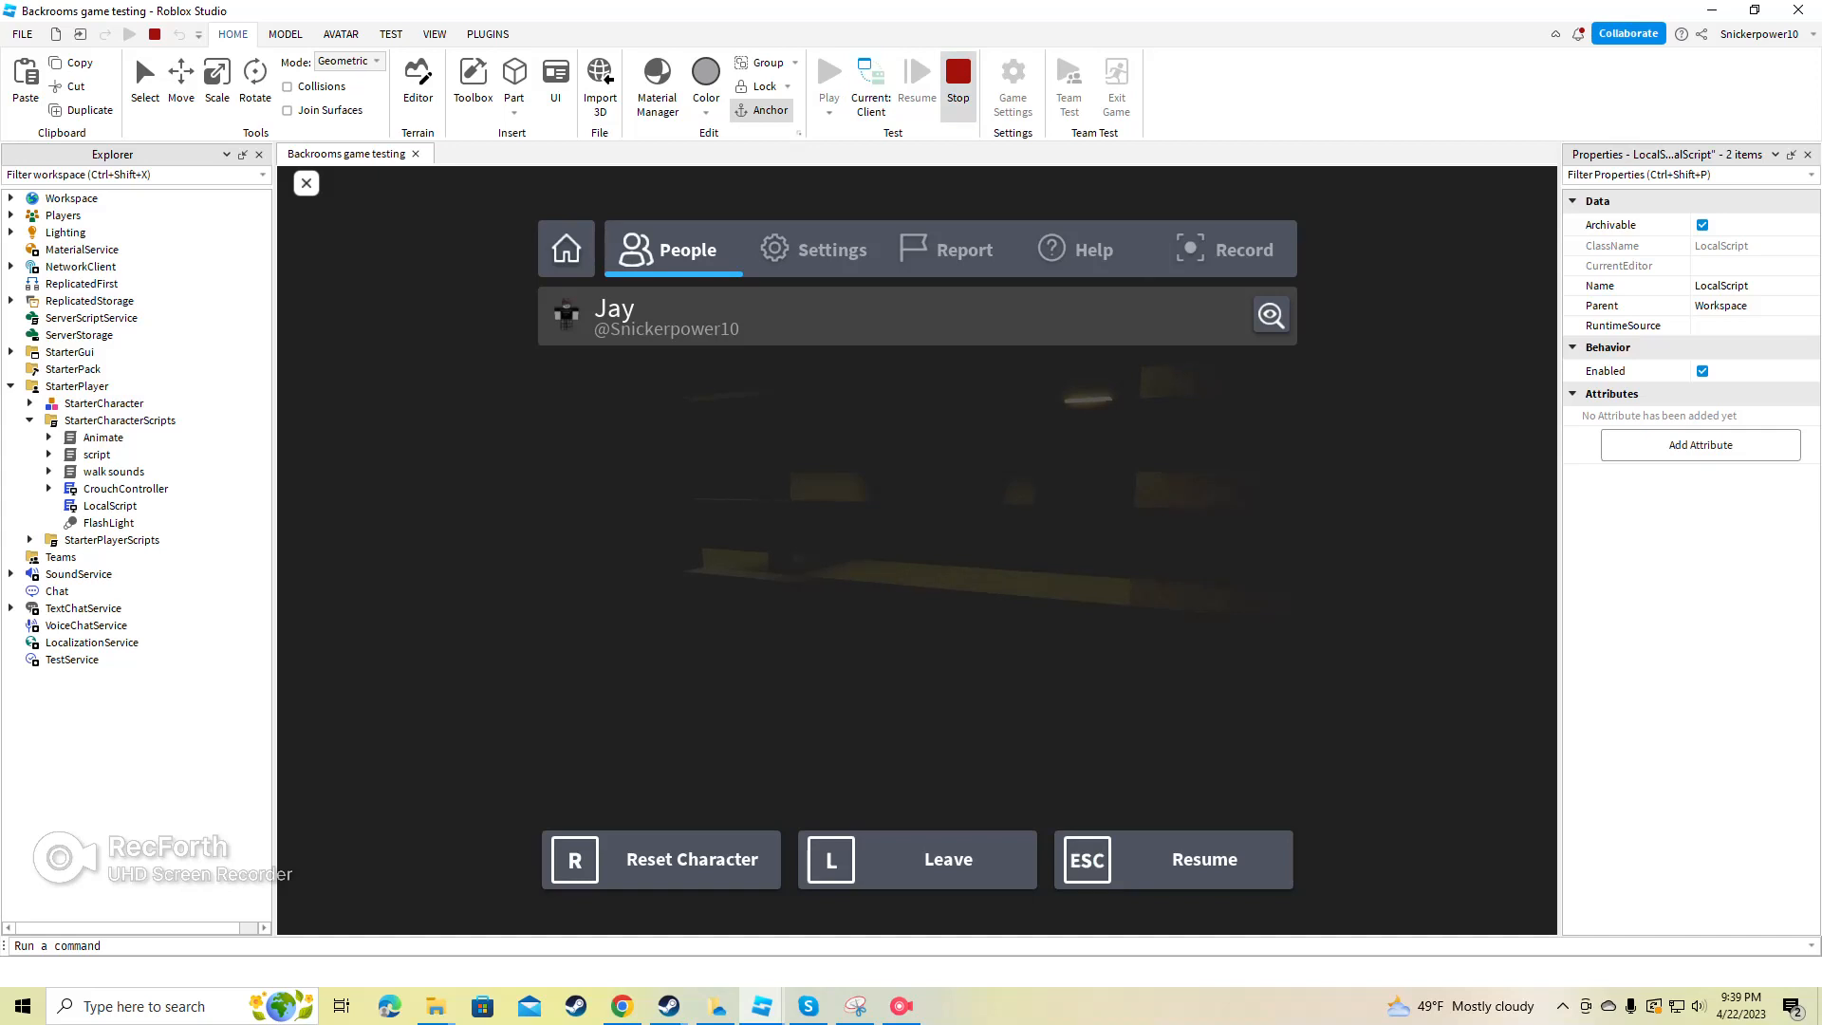
left_click(957, 75)
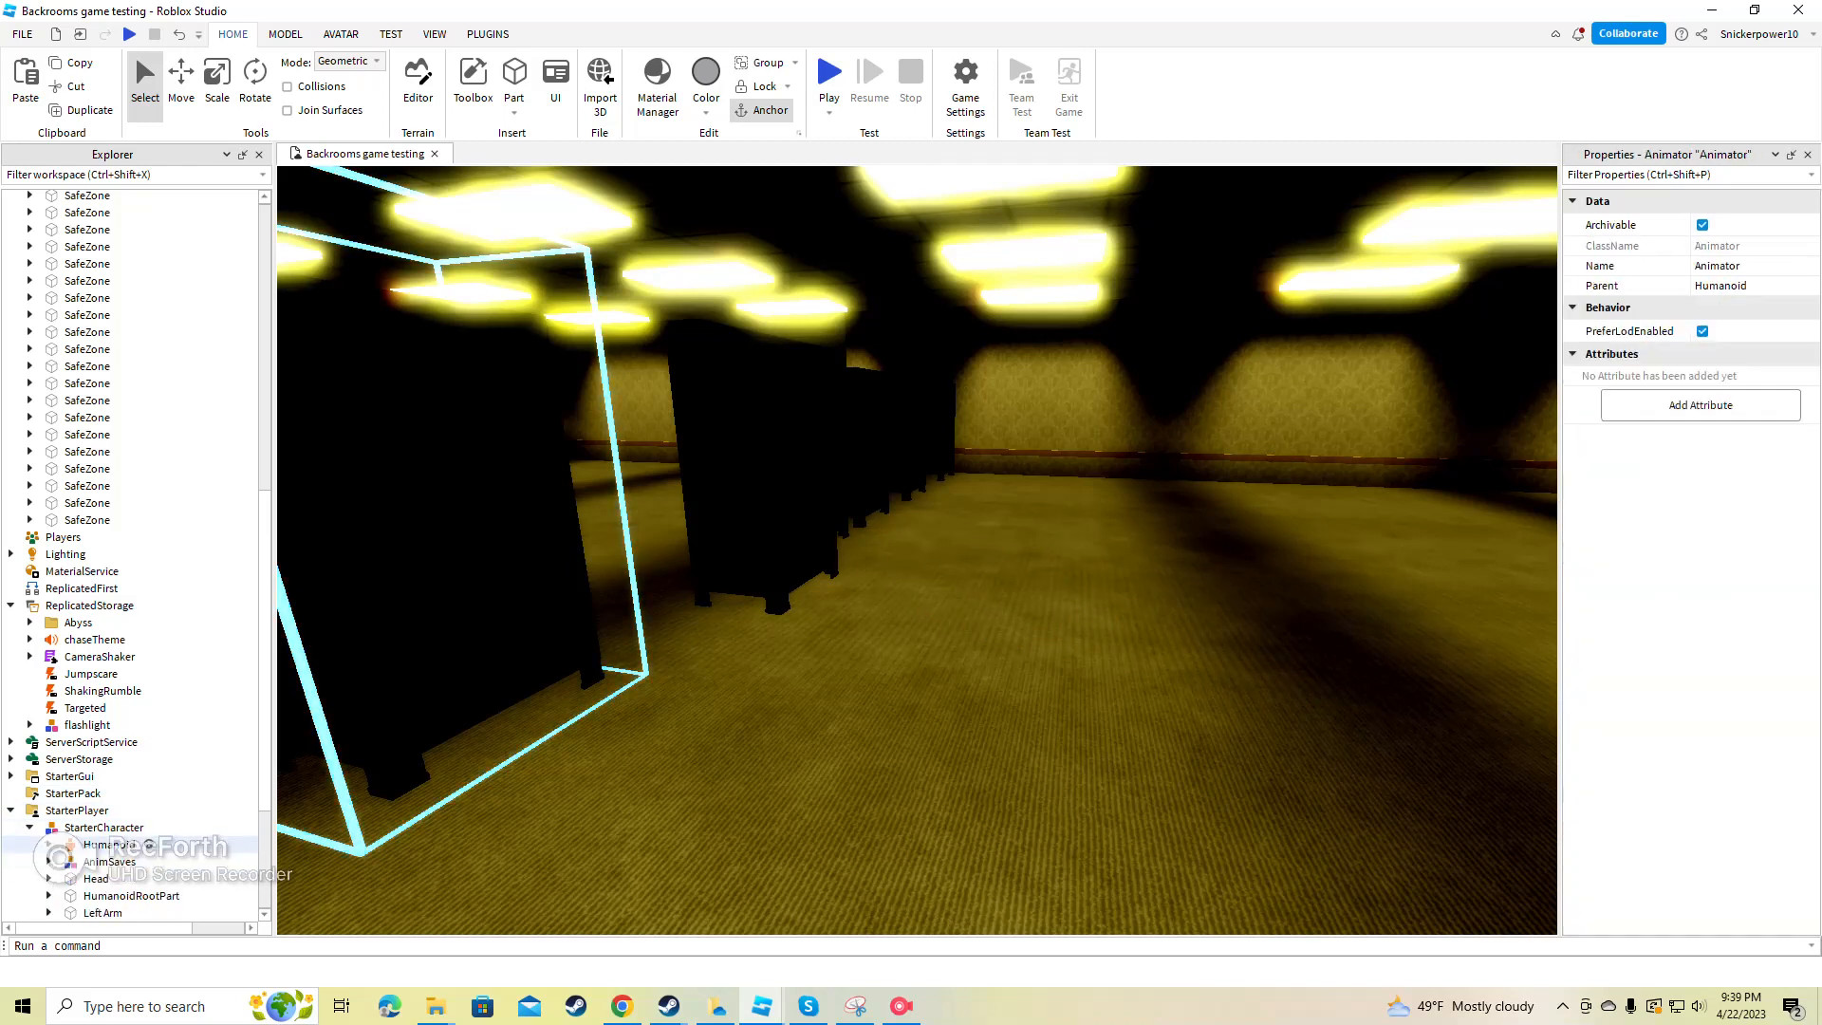
Step: Select two LocalScripts in StarterCharacterScripts to move them into Workspace
scroll("down", 3)
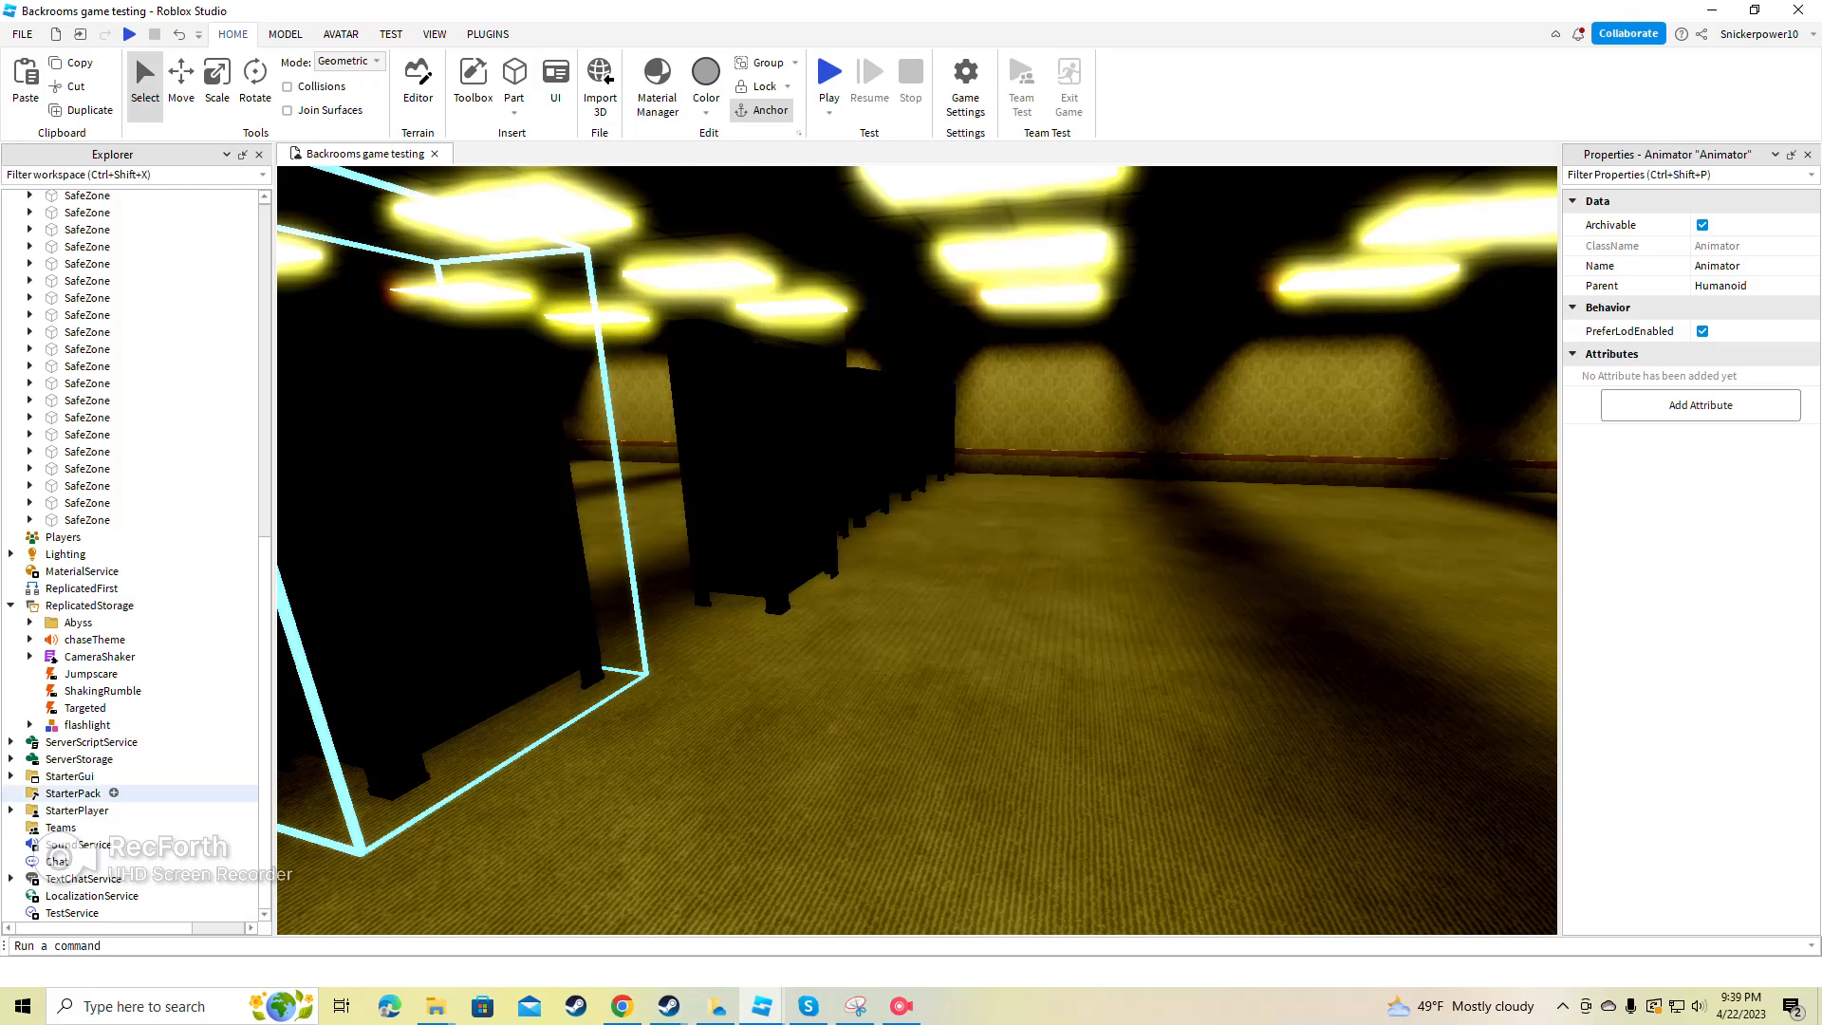
left_click(11, 810)
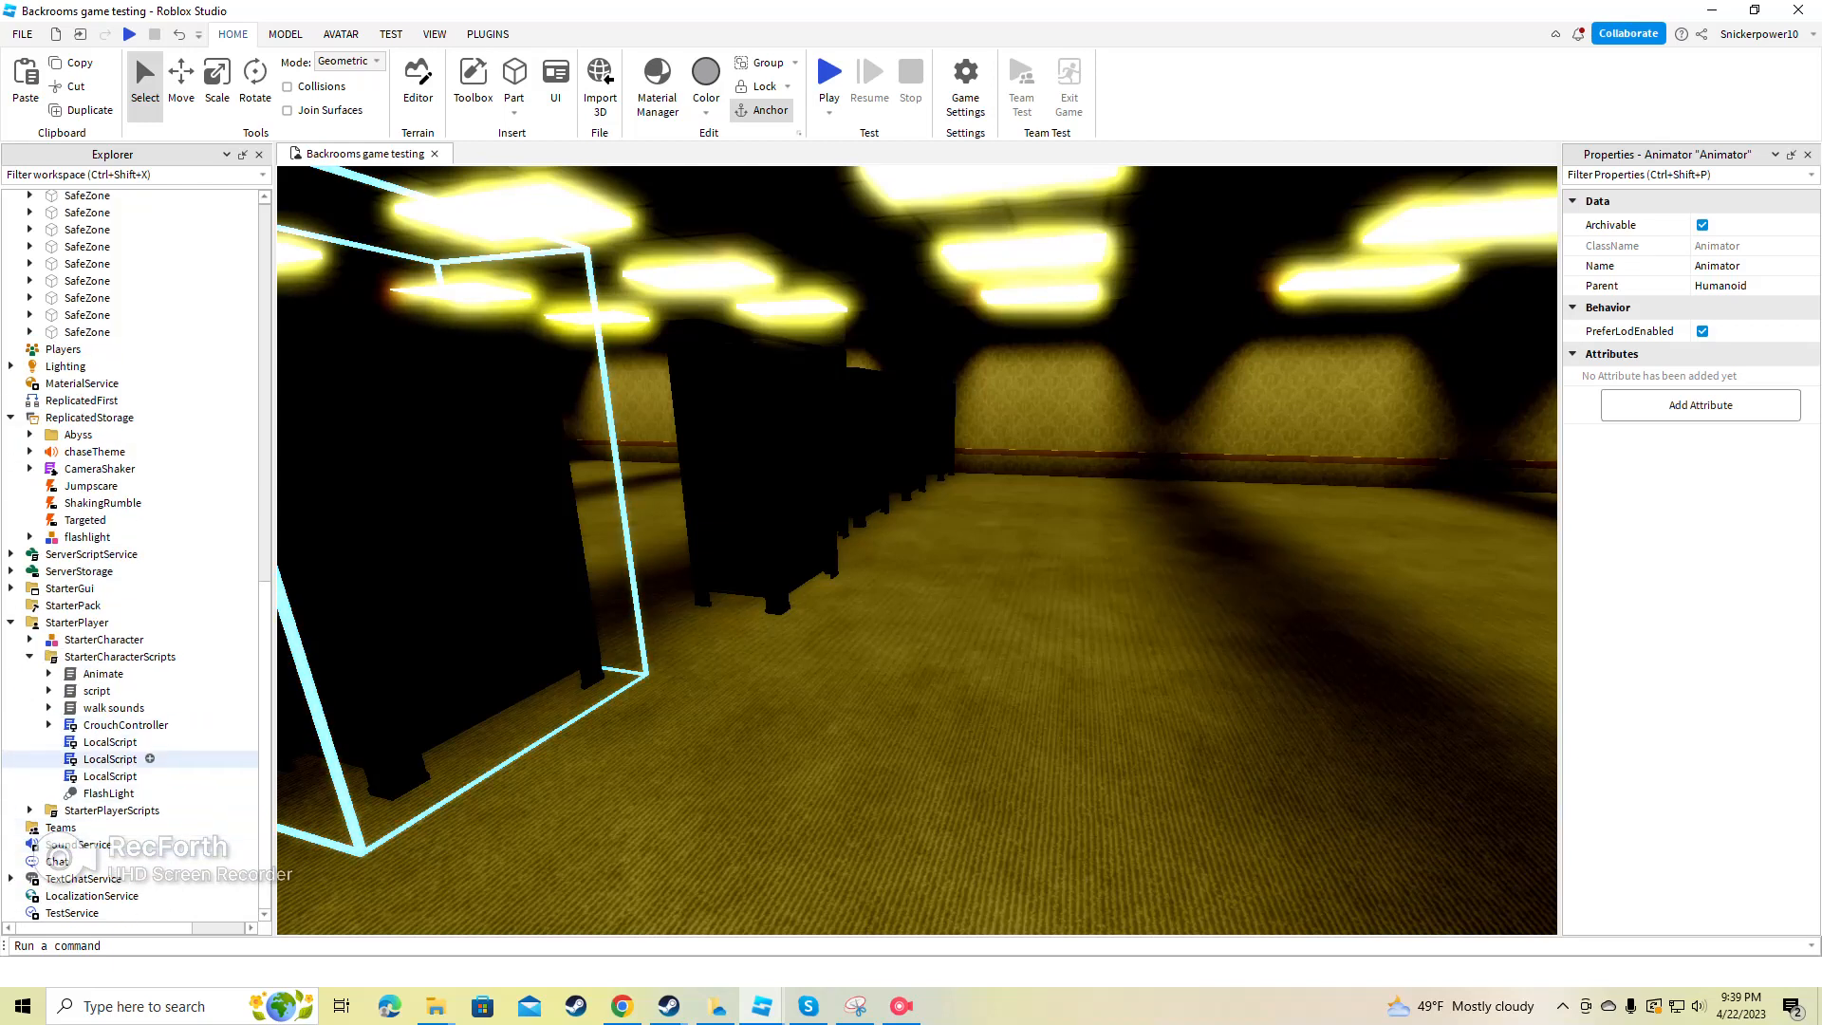
left_click(110, 759)
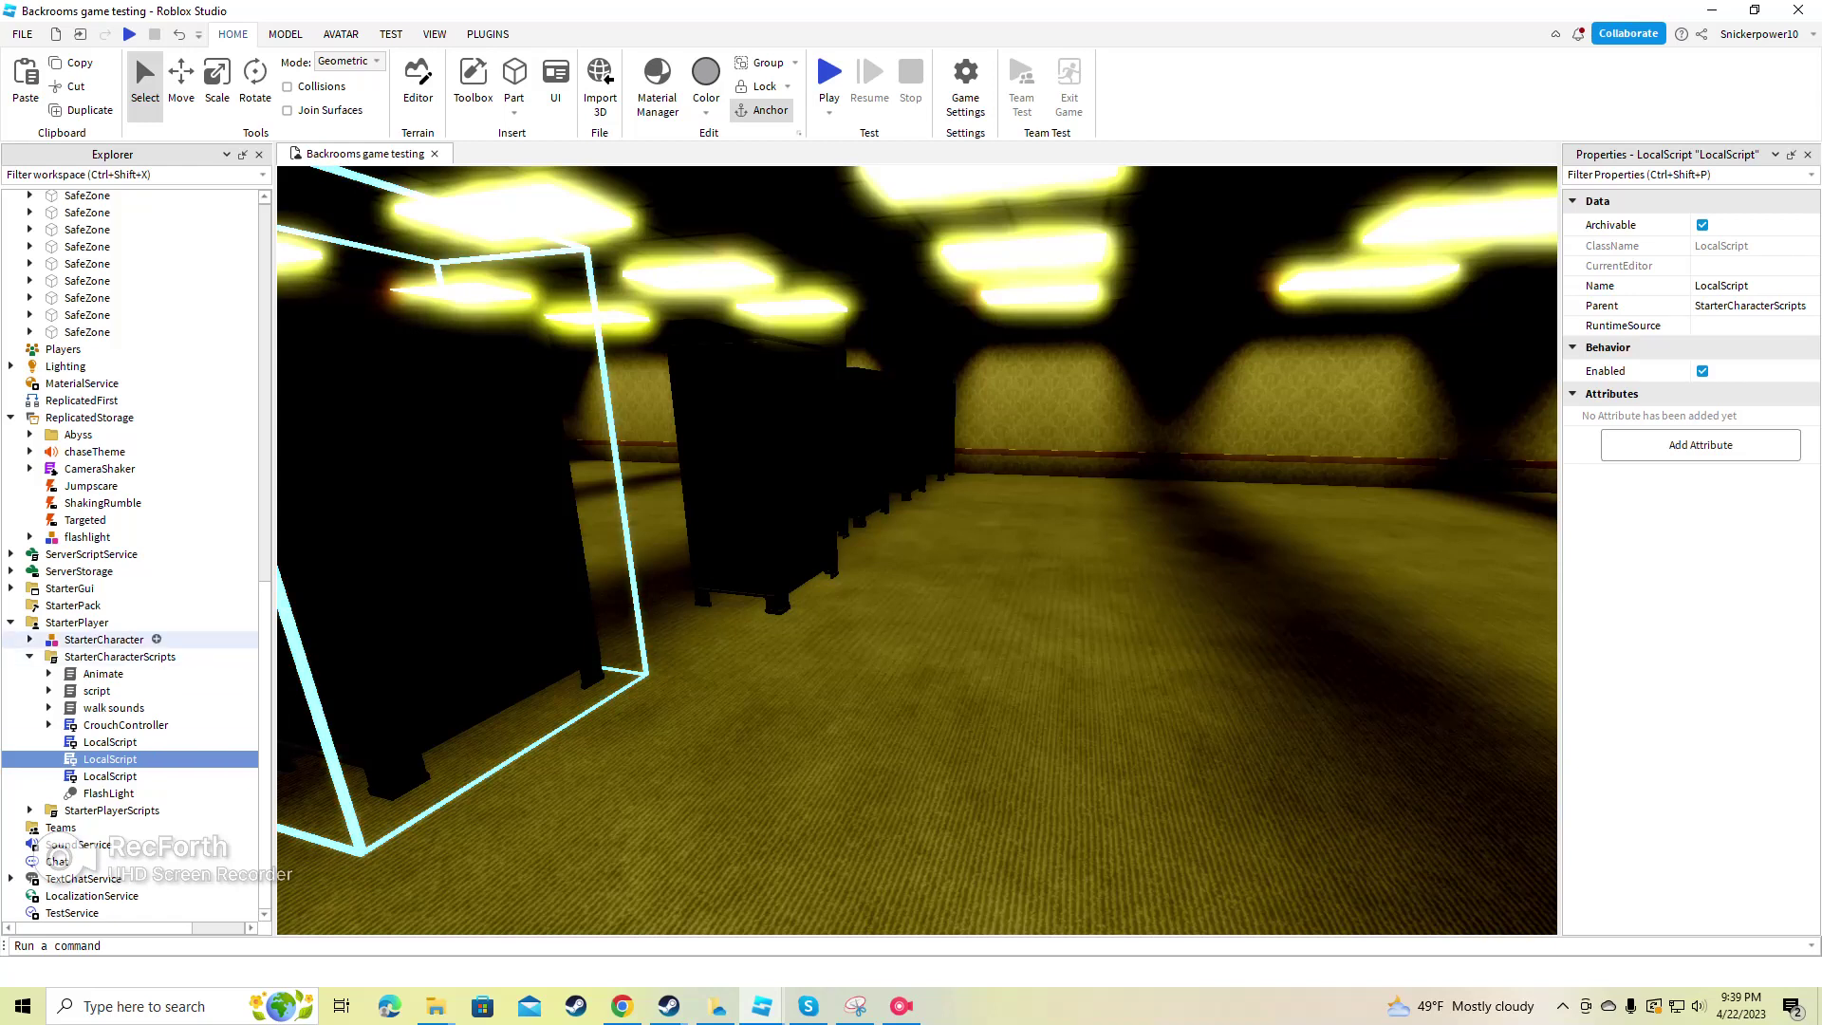
left_click(108, 774)
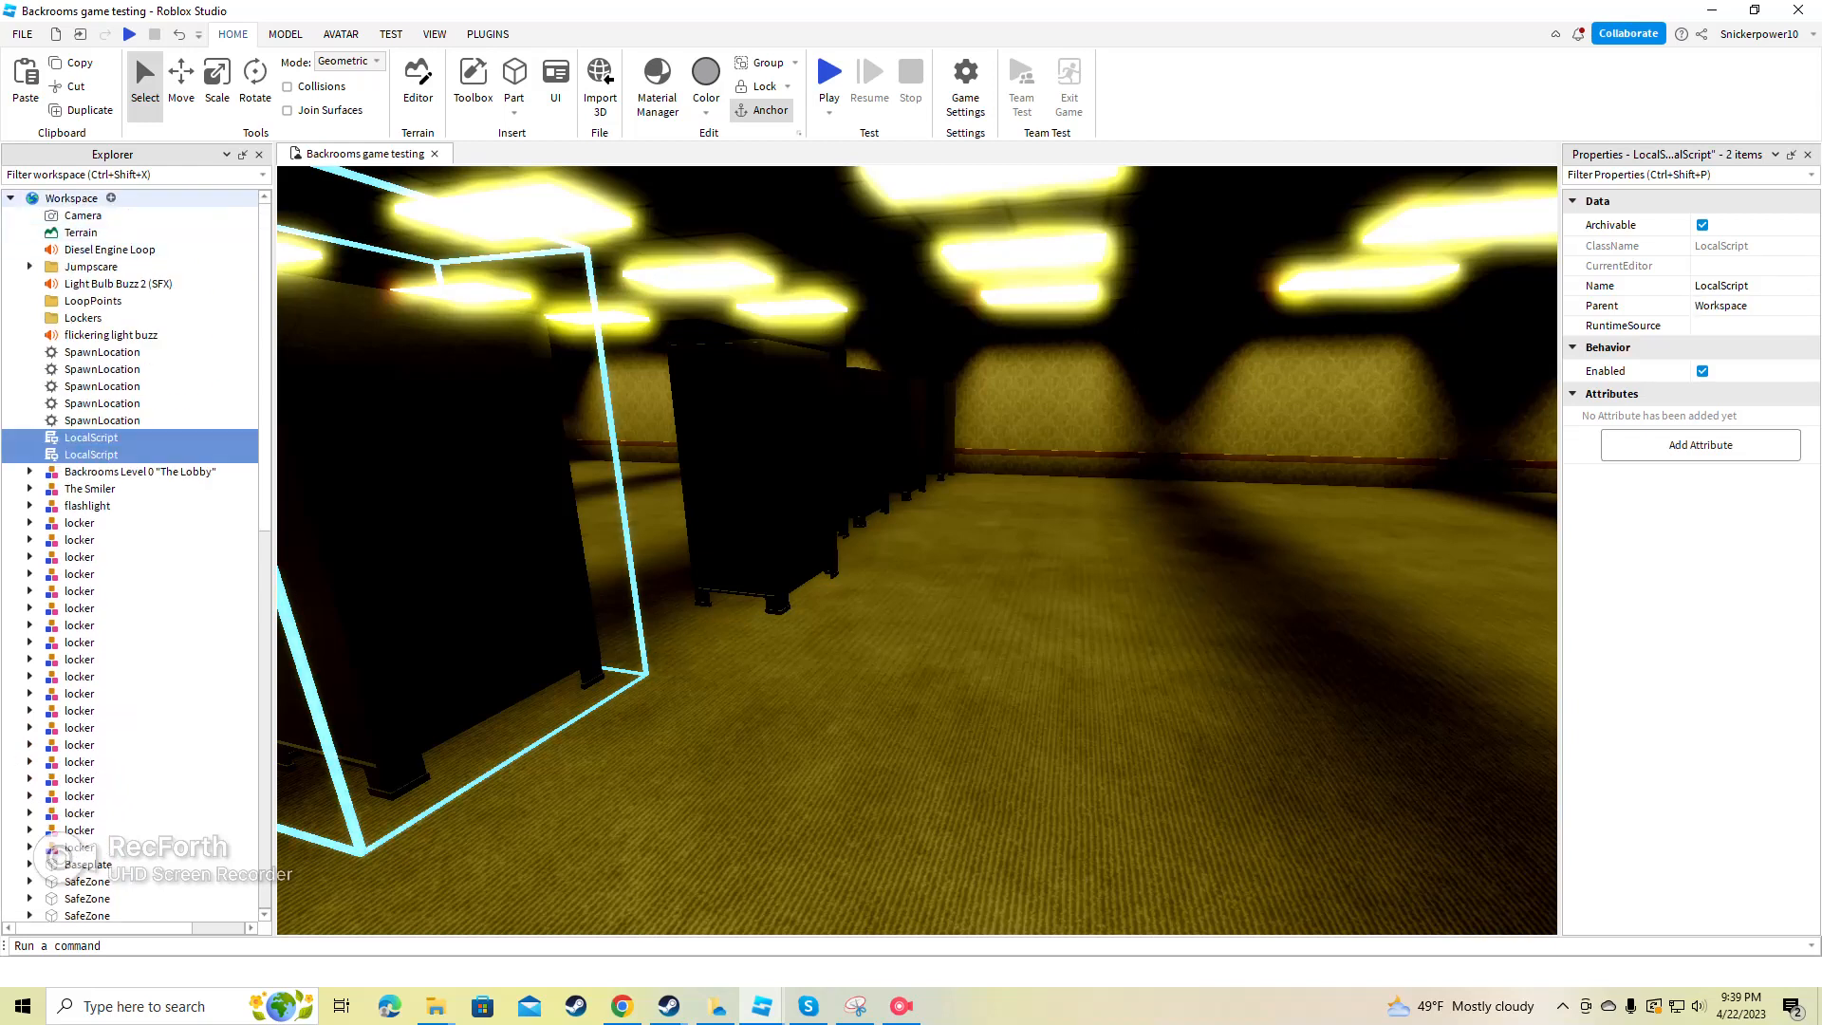
Step: Run a third-person playtest of the Backrooms level with the two scripts moved out
left_click(827, 72)
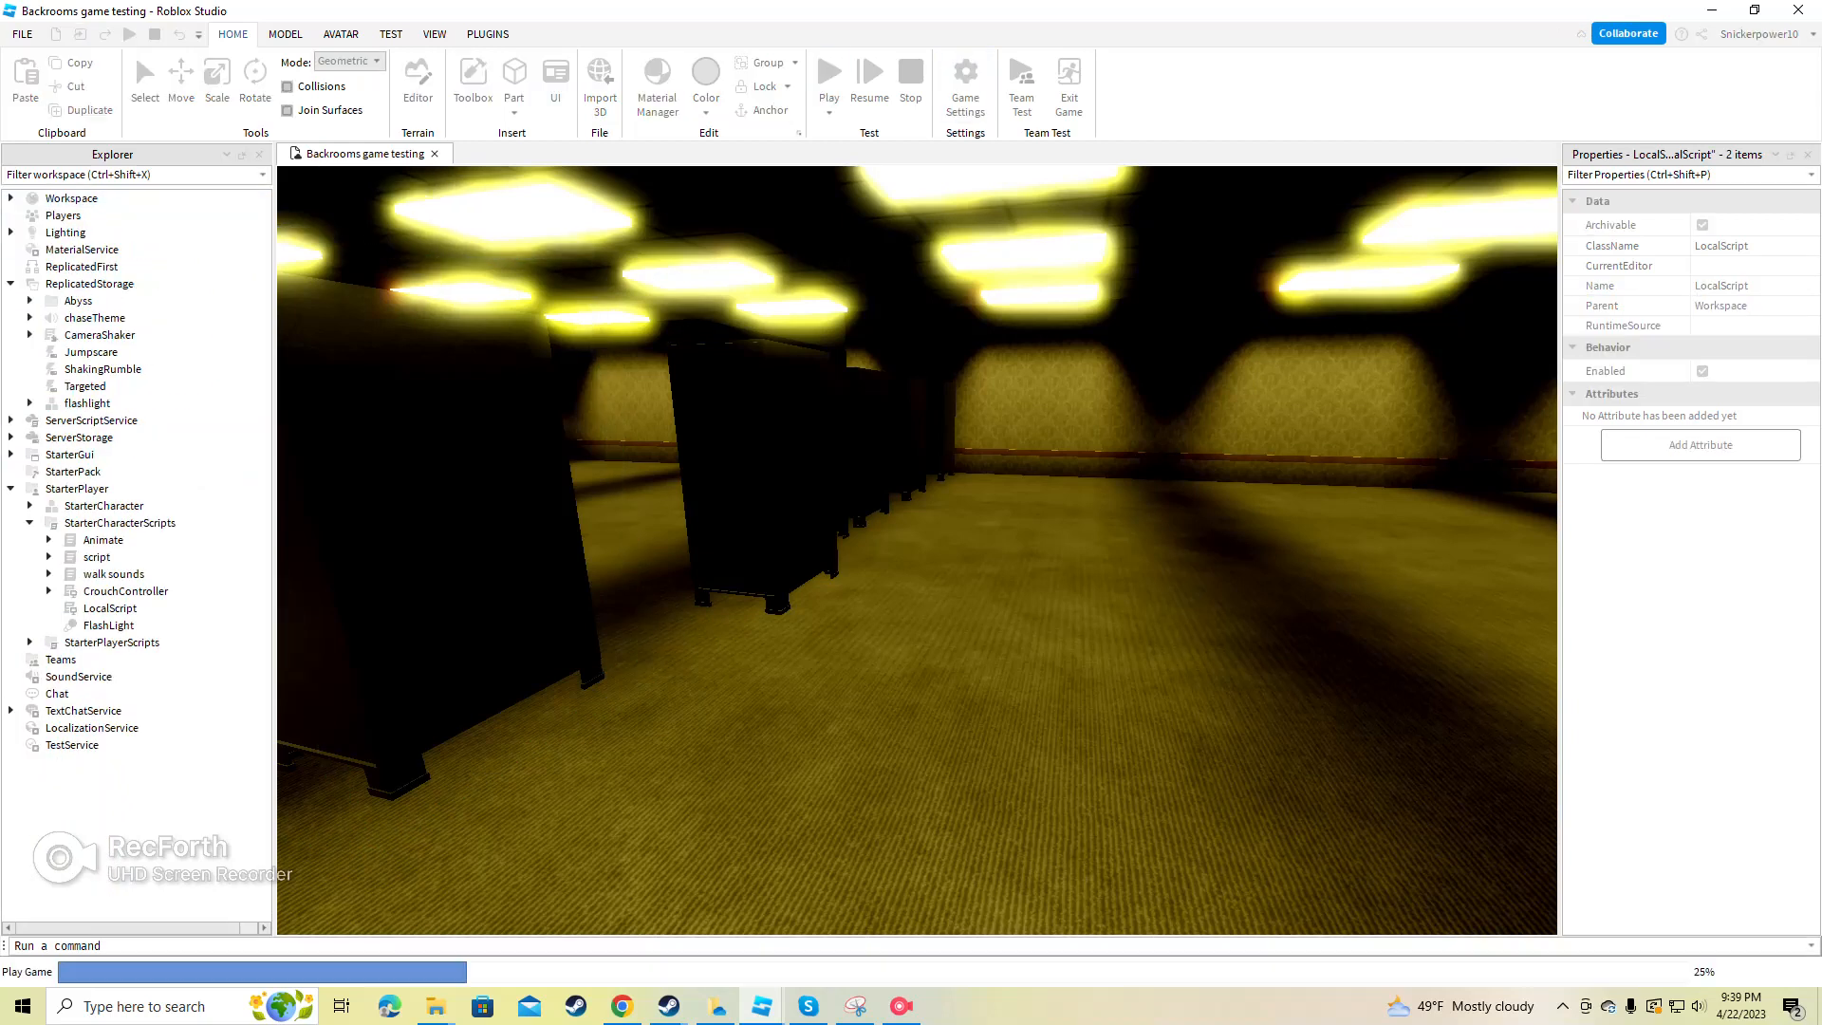
left_click(827, 72)
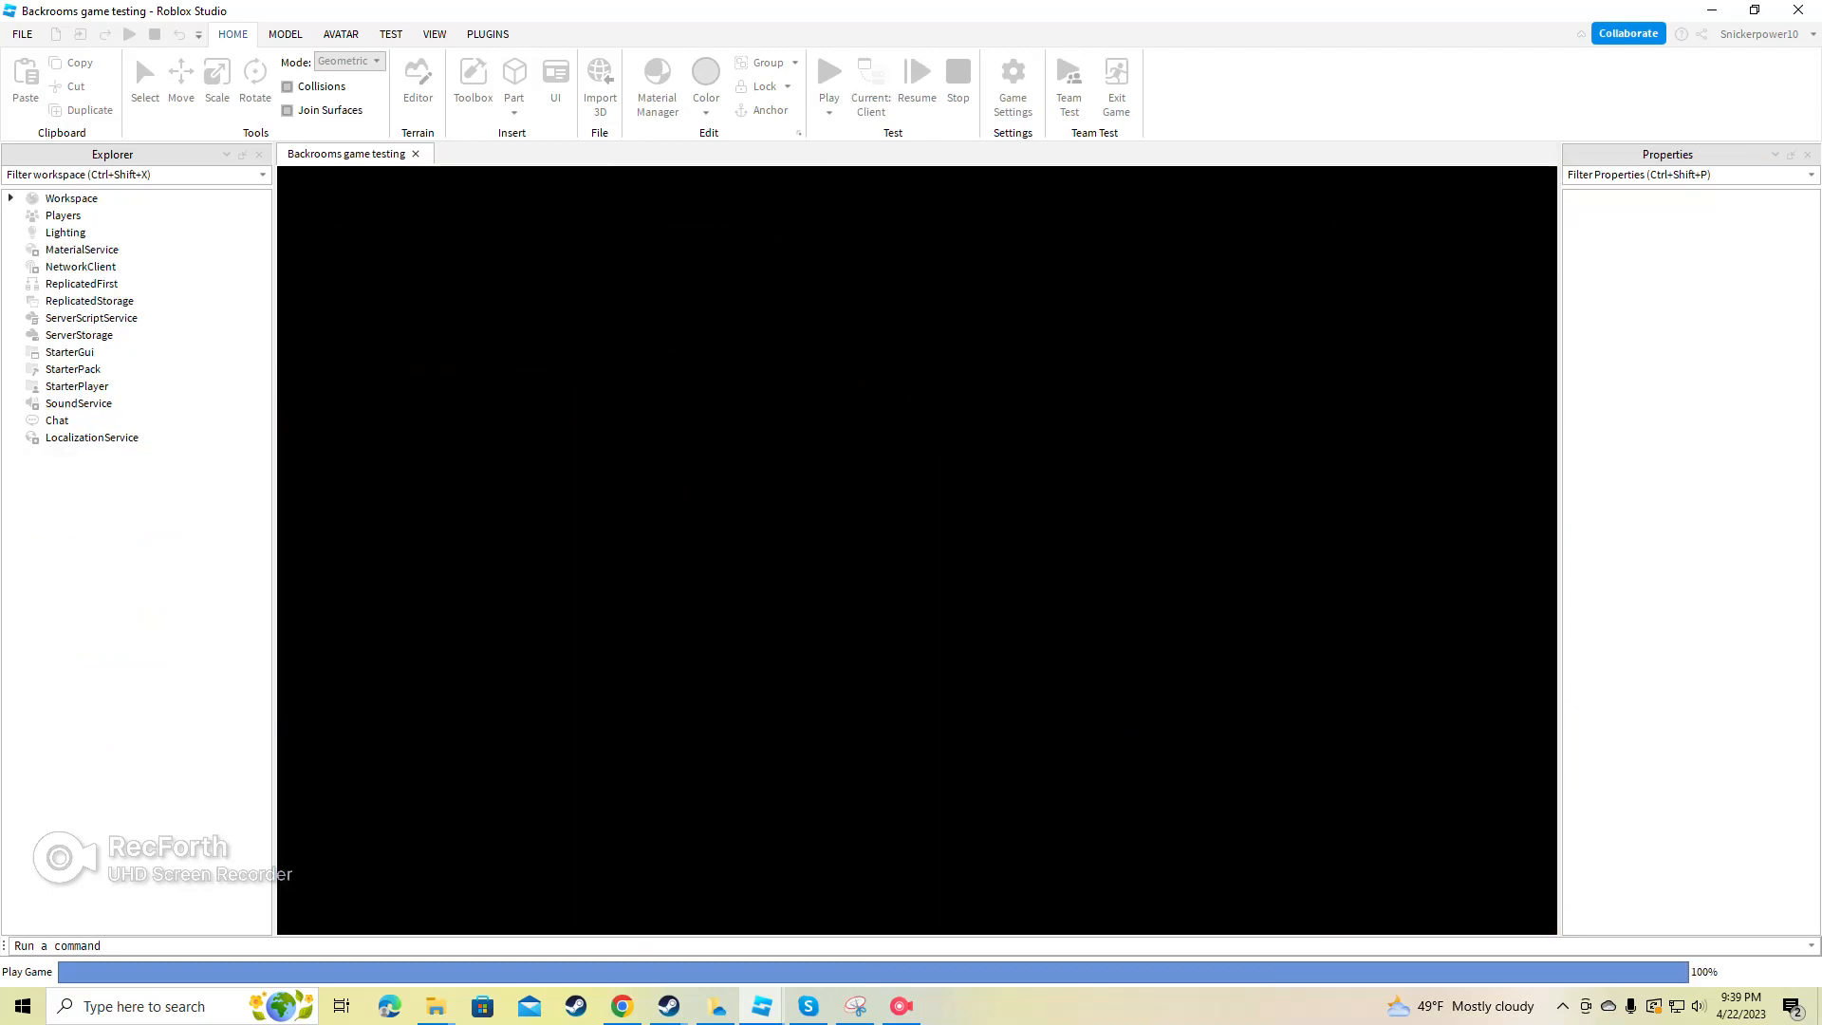
left_click(829, 72)
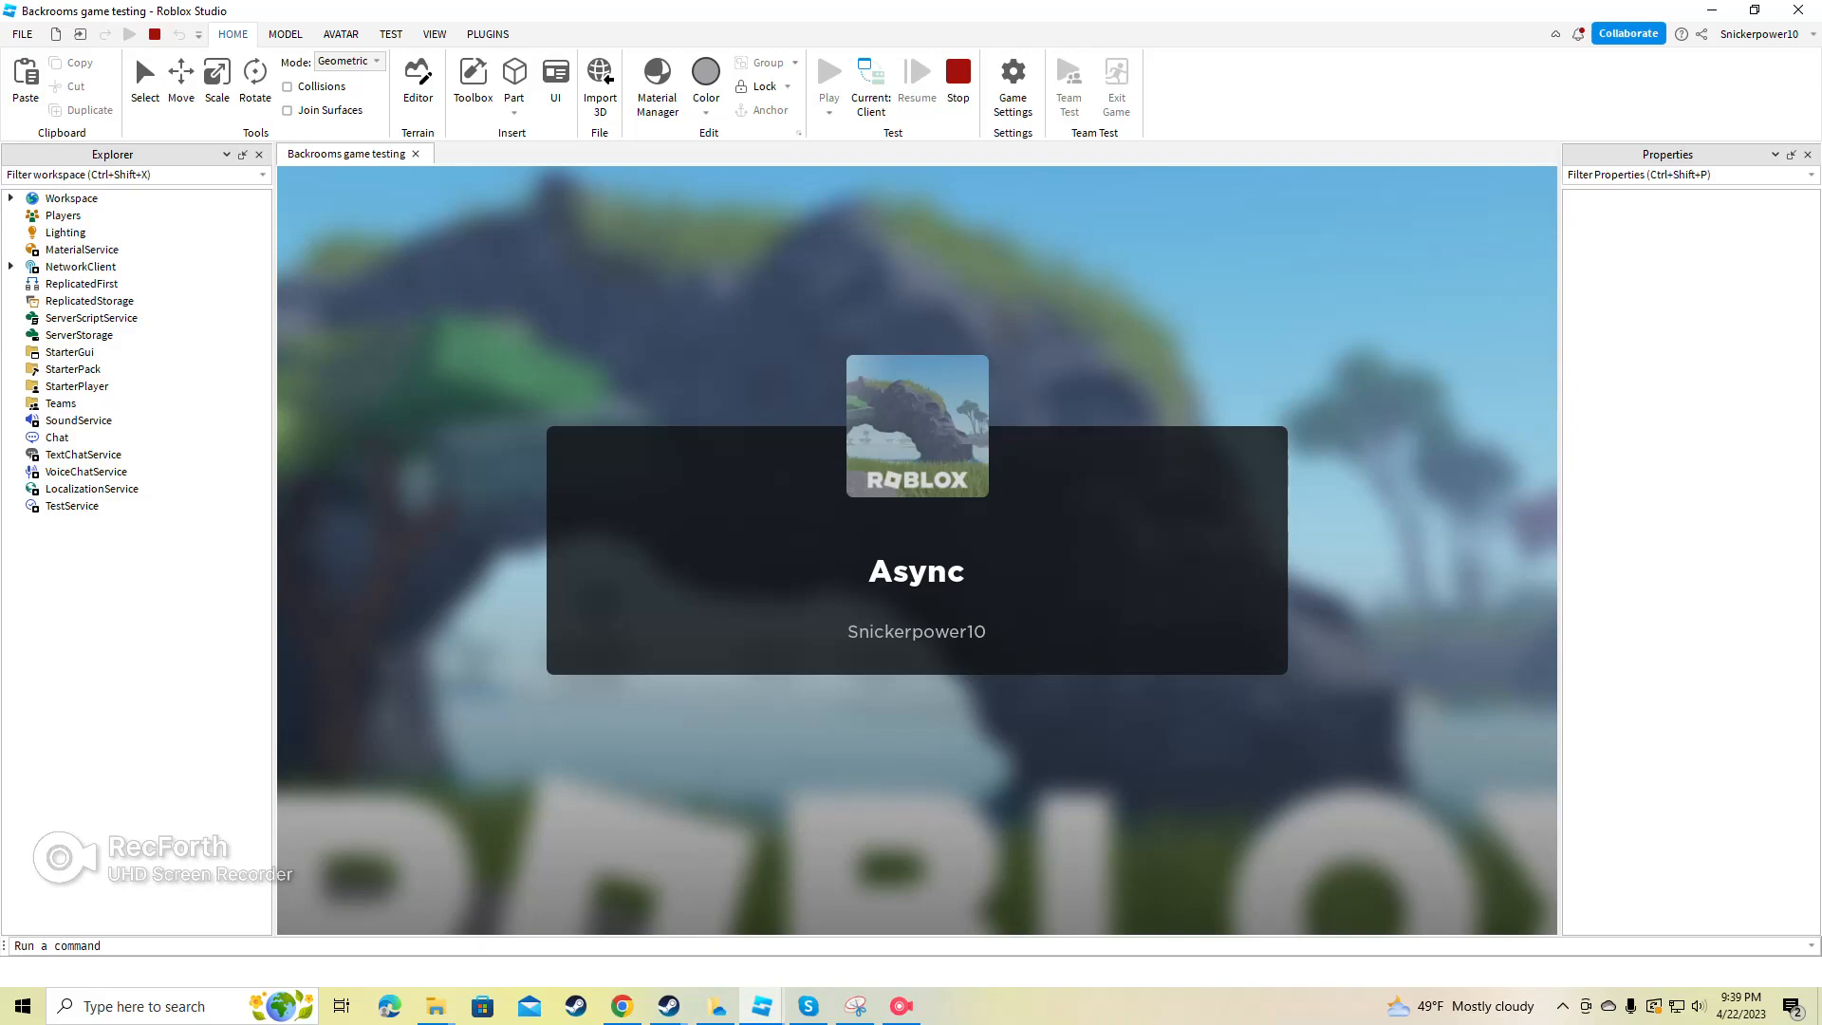
left_click(830, 71)
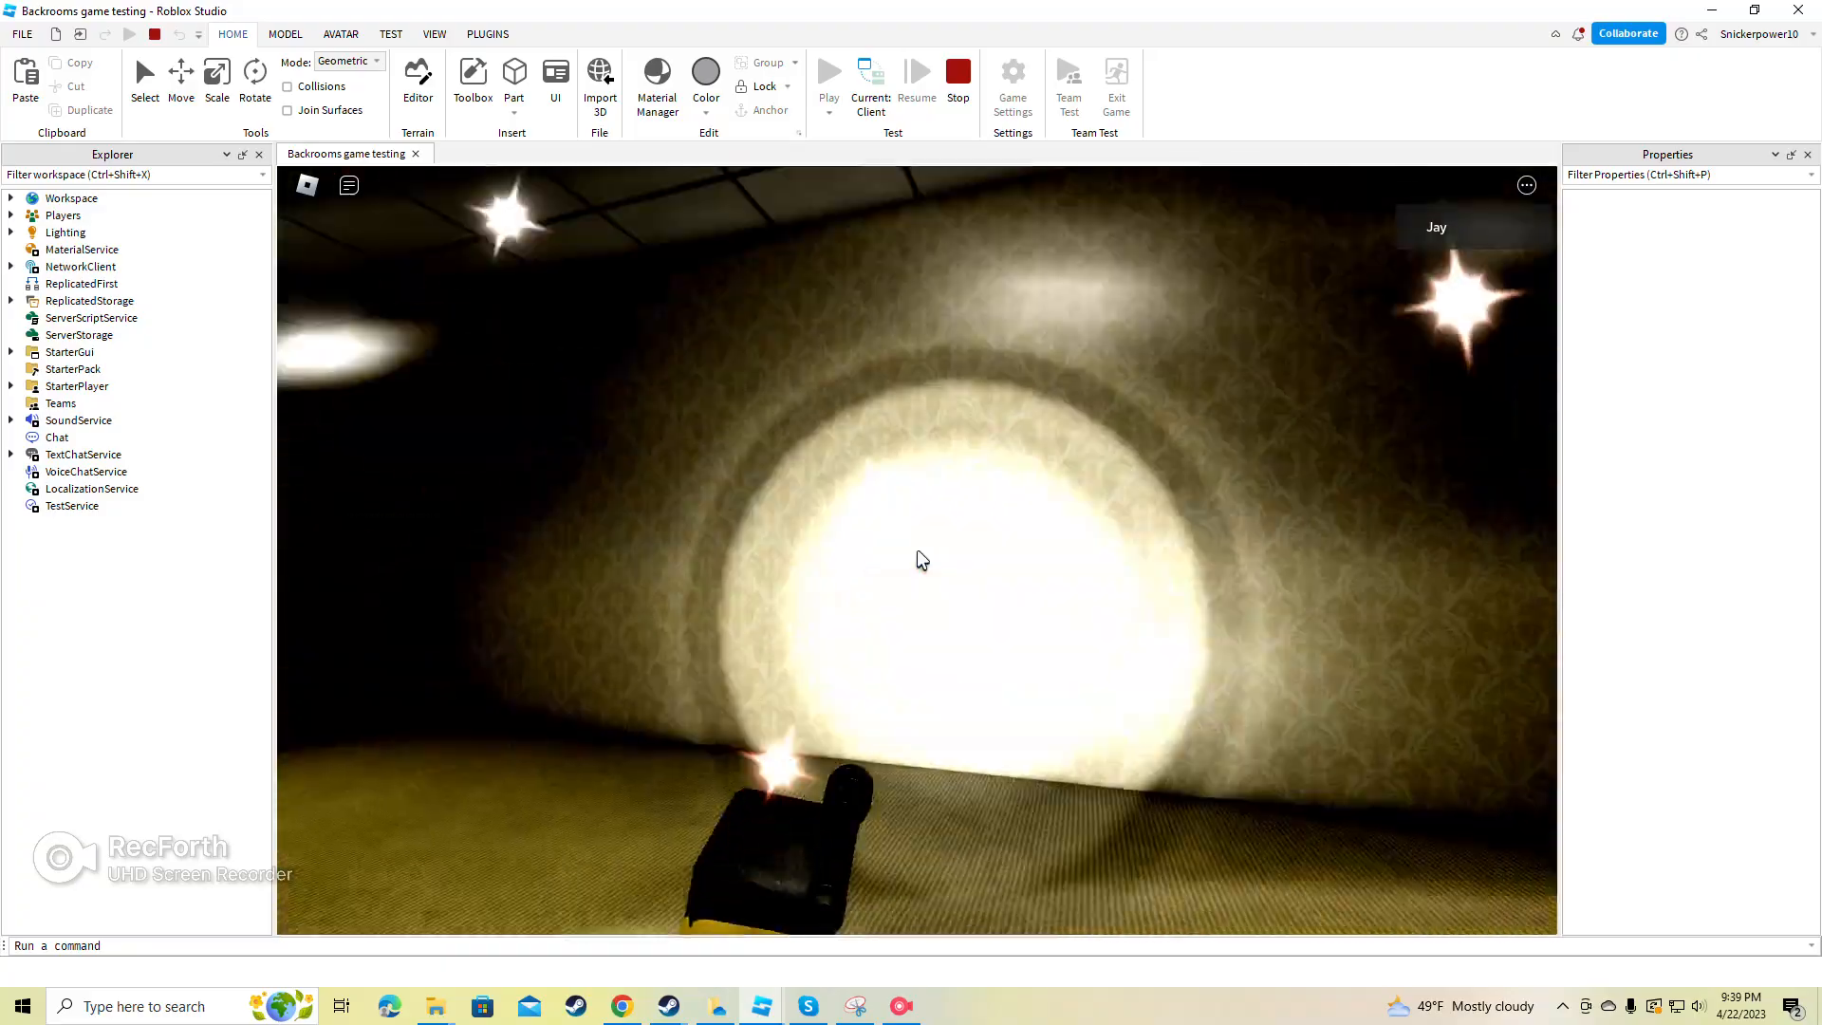
mouse_move(918, 558)
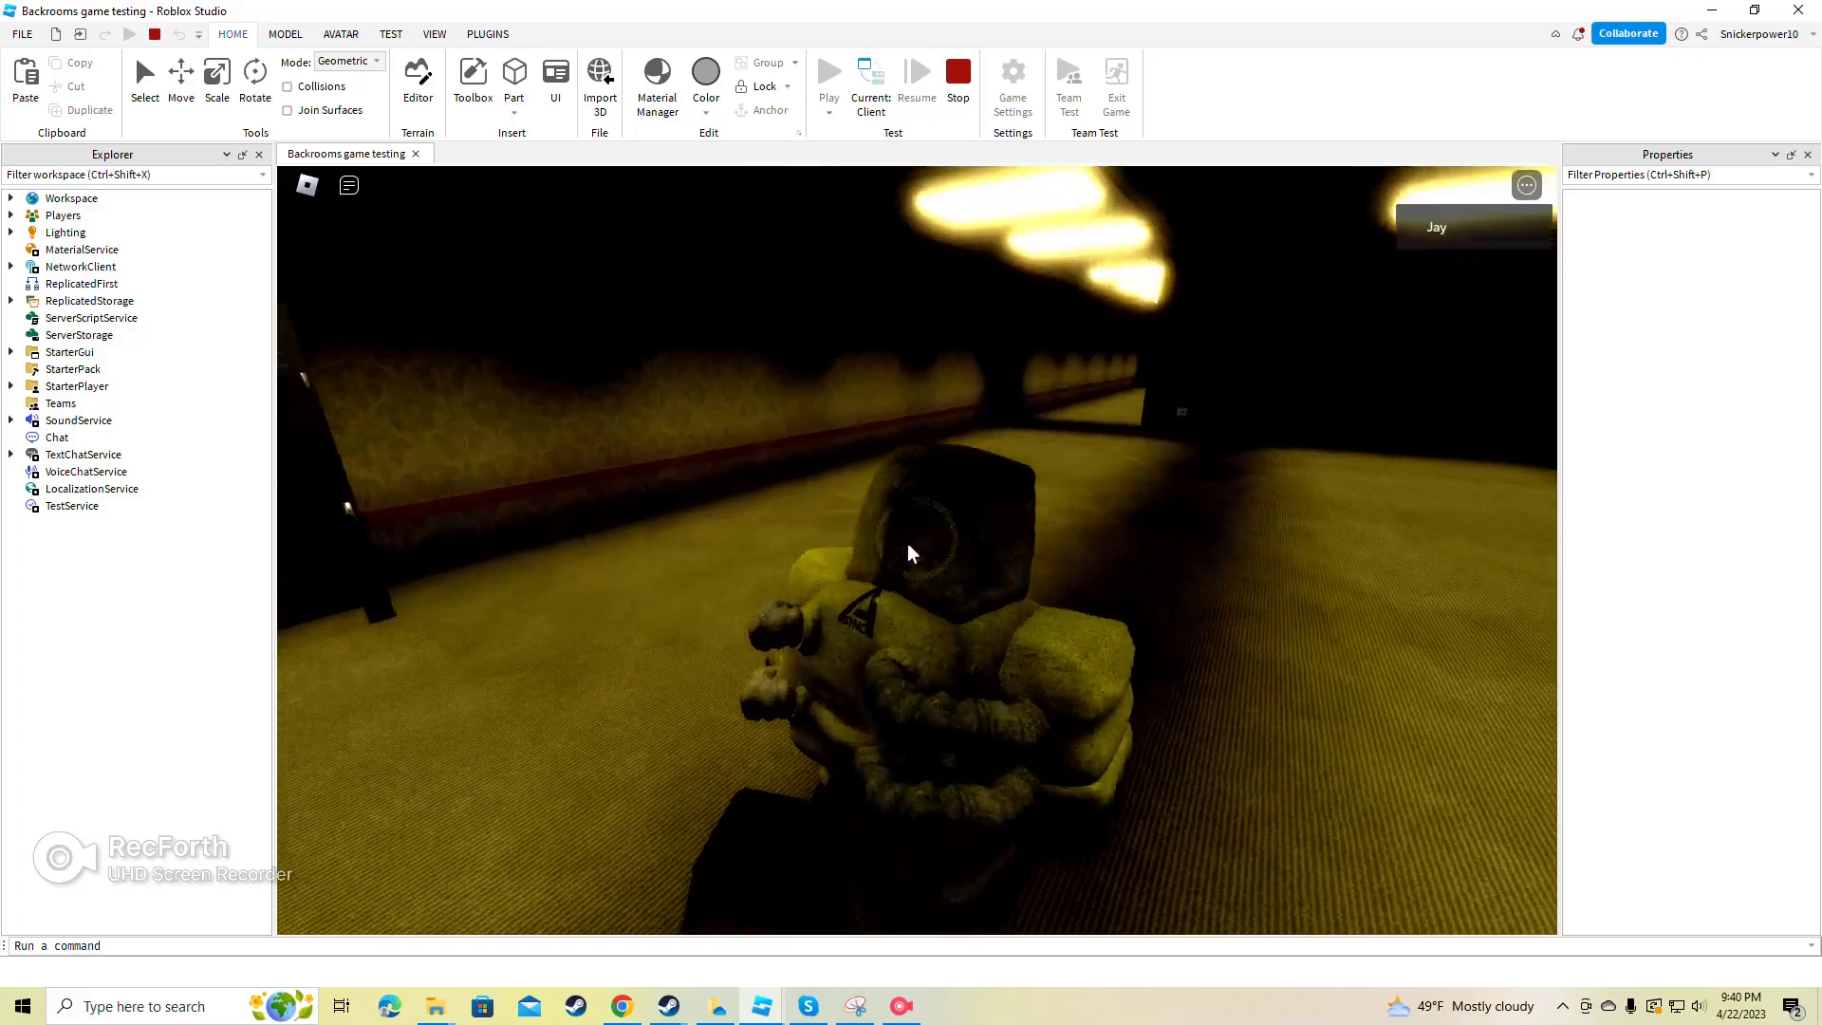
mouse_move(913, 558)
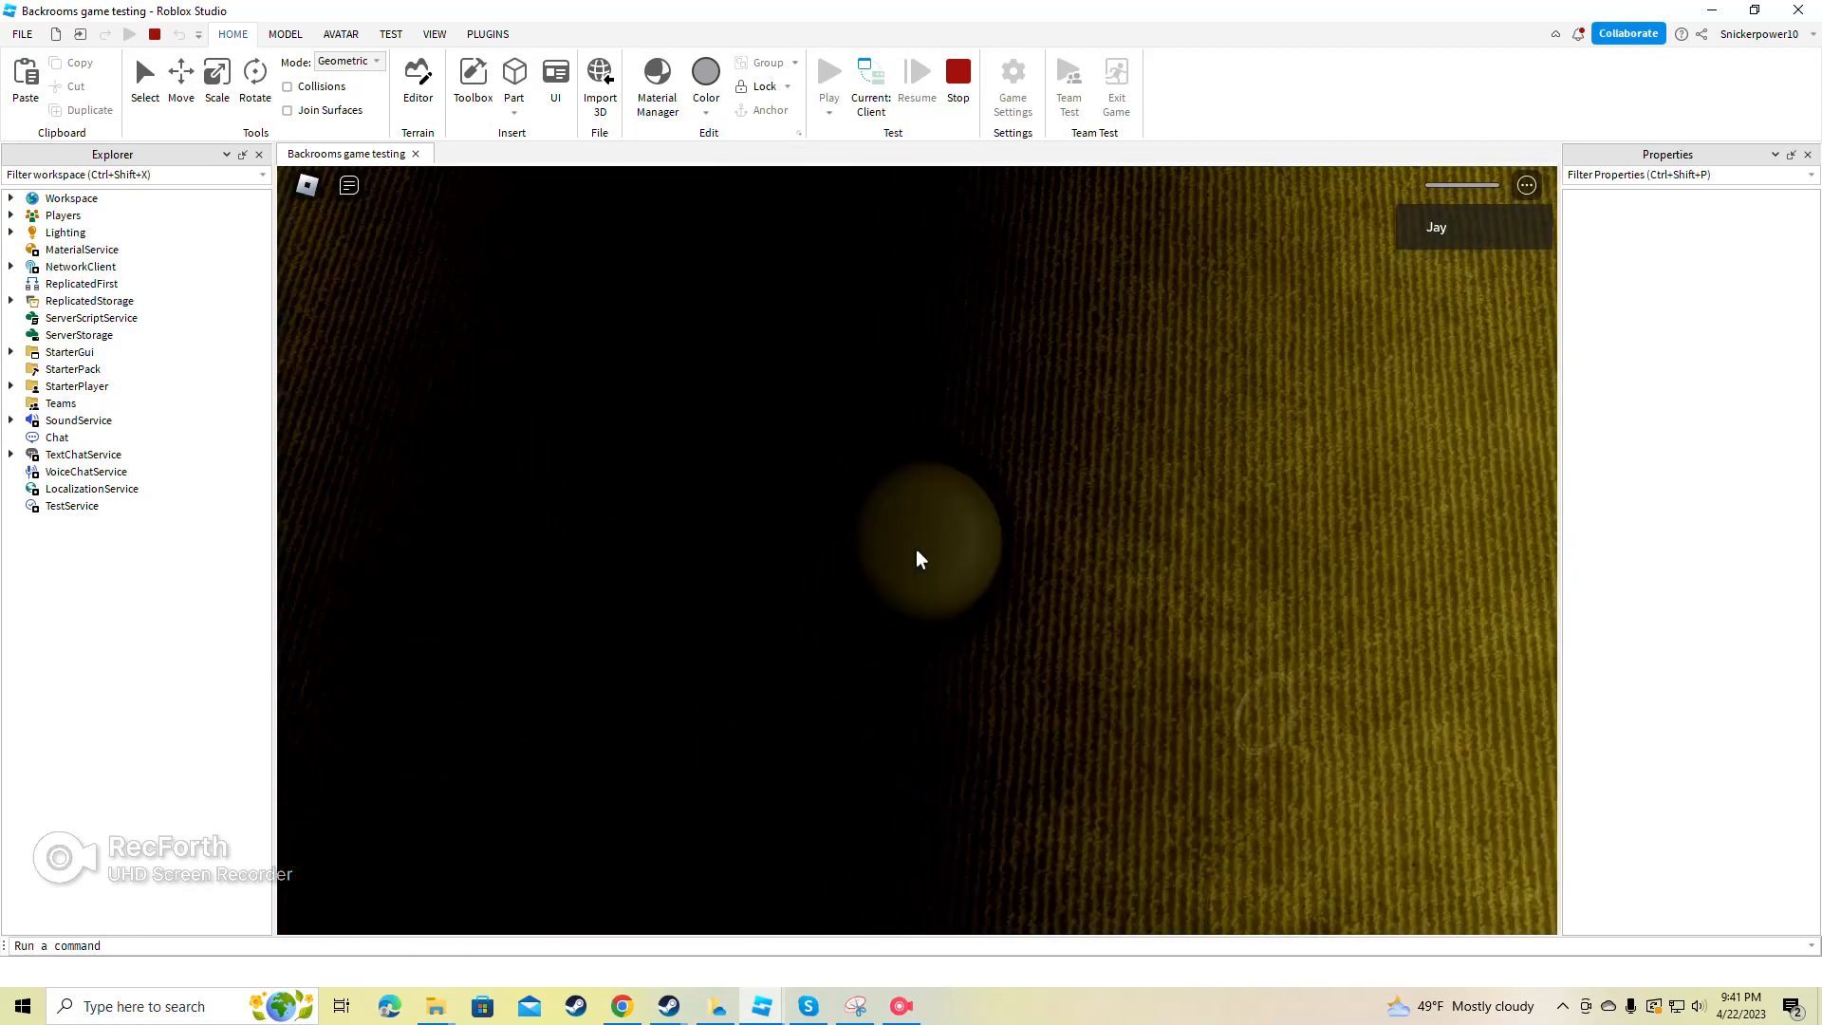
Step: Bring up the in-game menu and end the playtest to return to the editor
key("Escape")
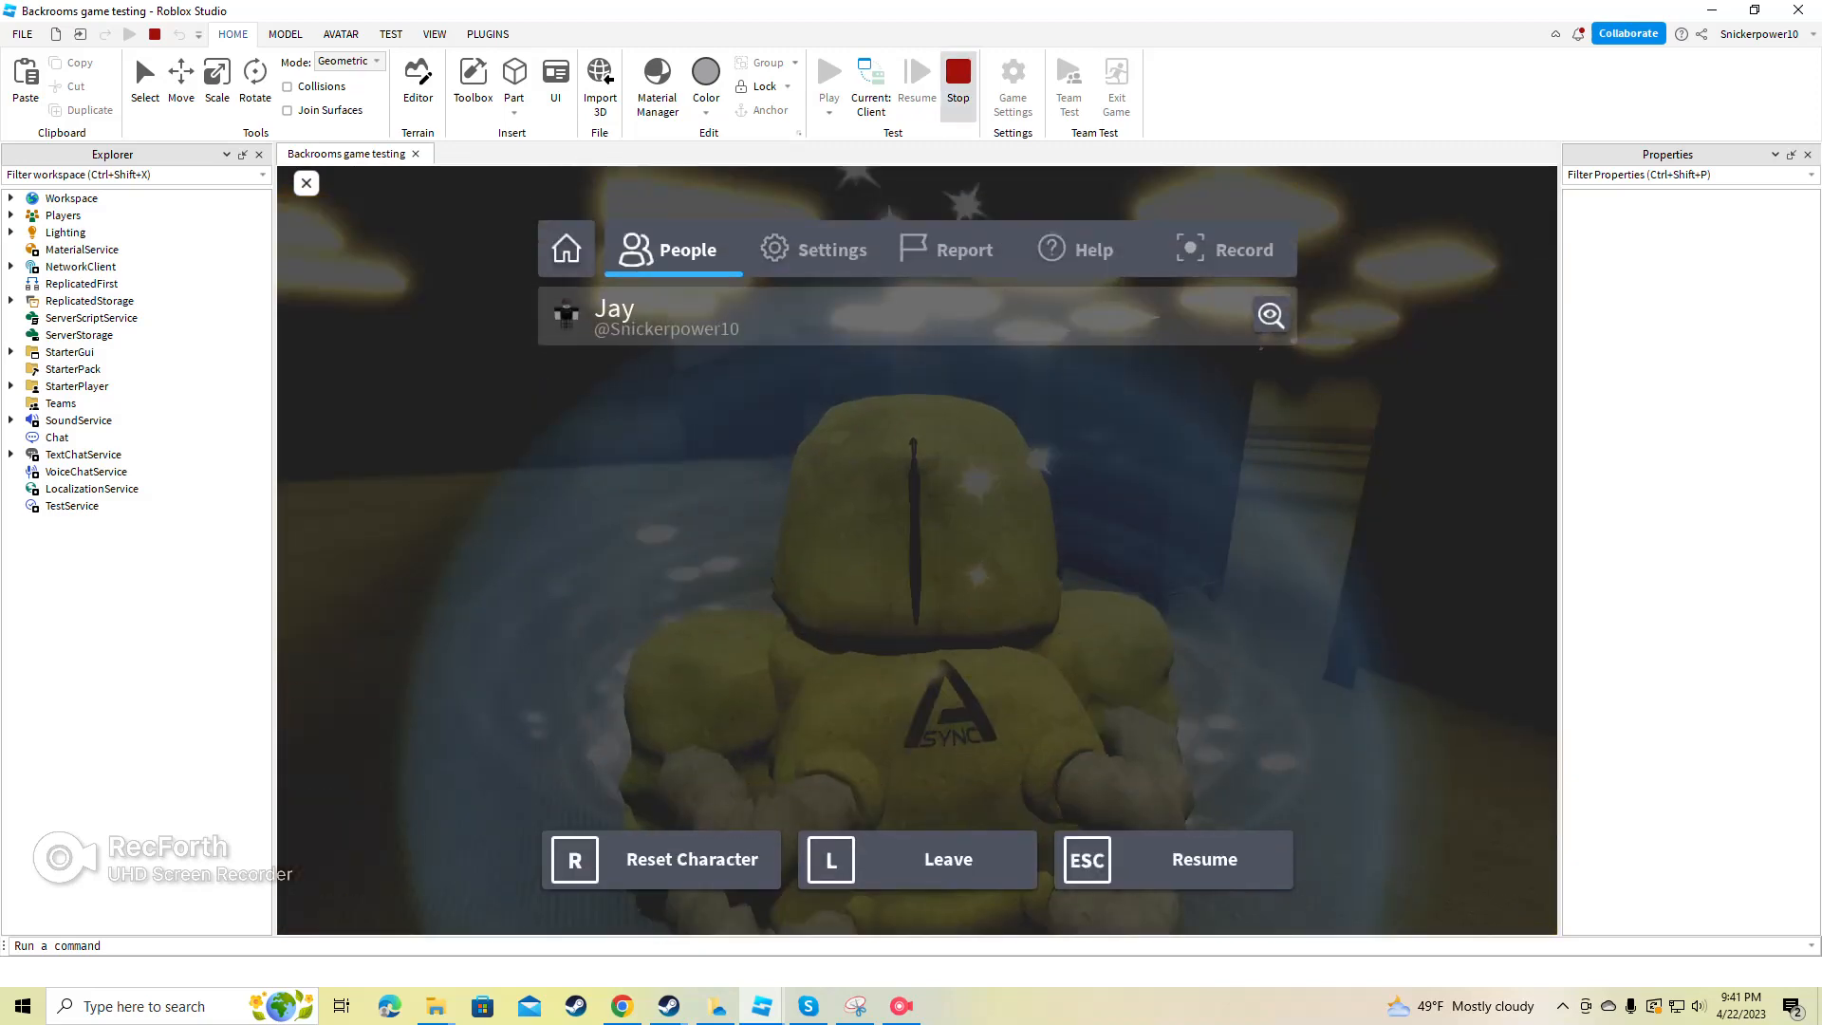
left_click(956, 74)
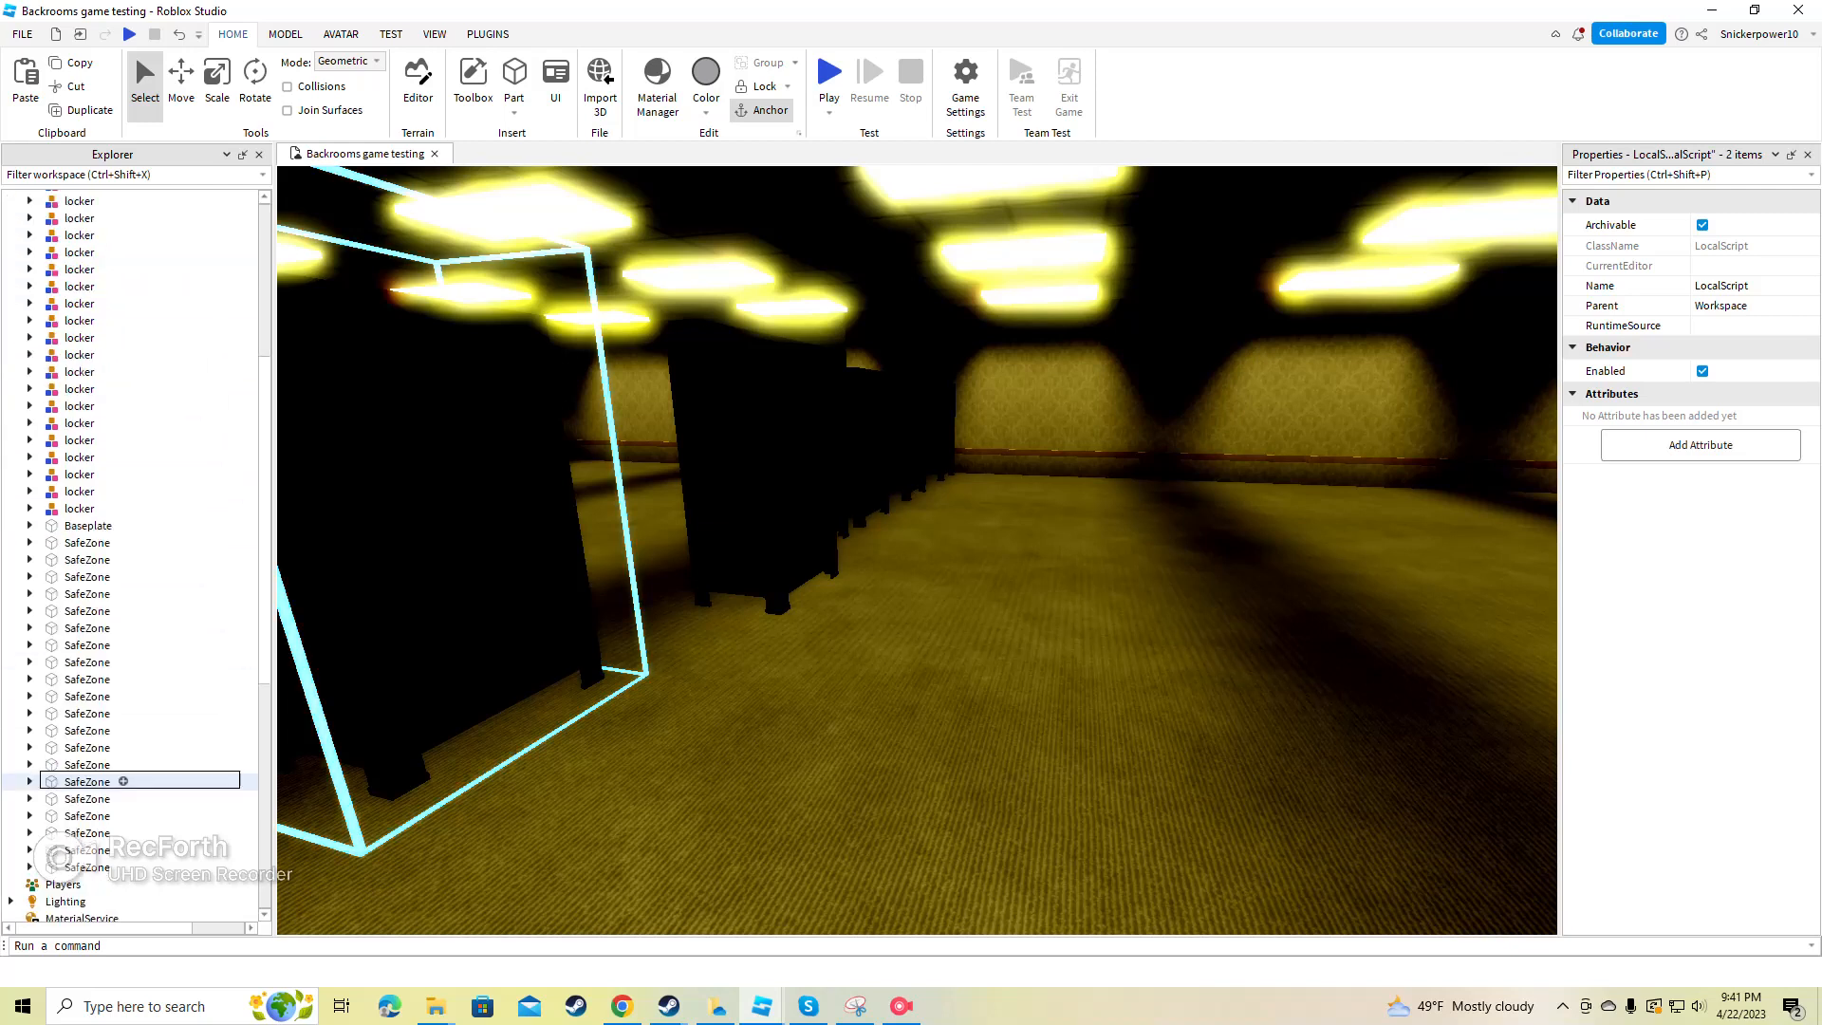
Step: Set StarterPlayer's CameraMode to LockFirstPerson and launch another playtest
scroll("down", 3)
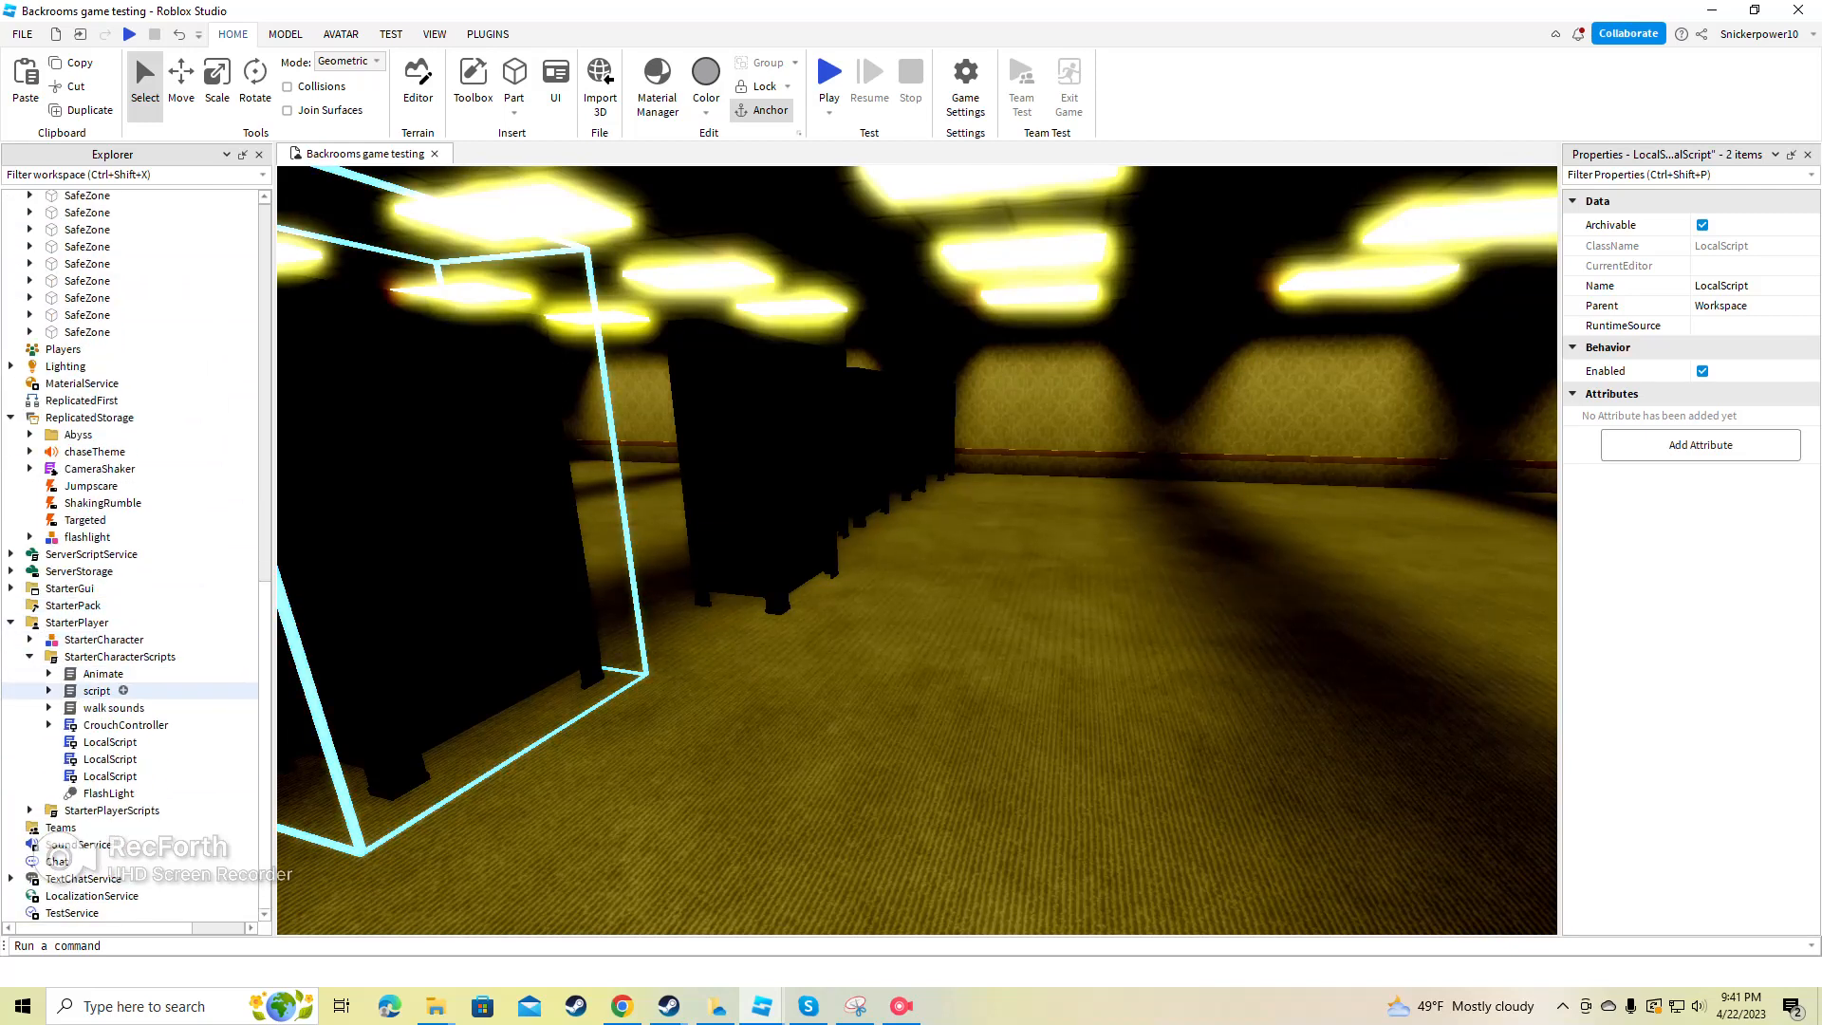
left_click(78, 622)
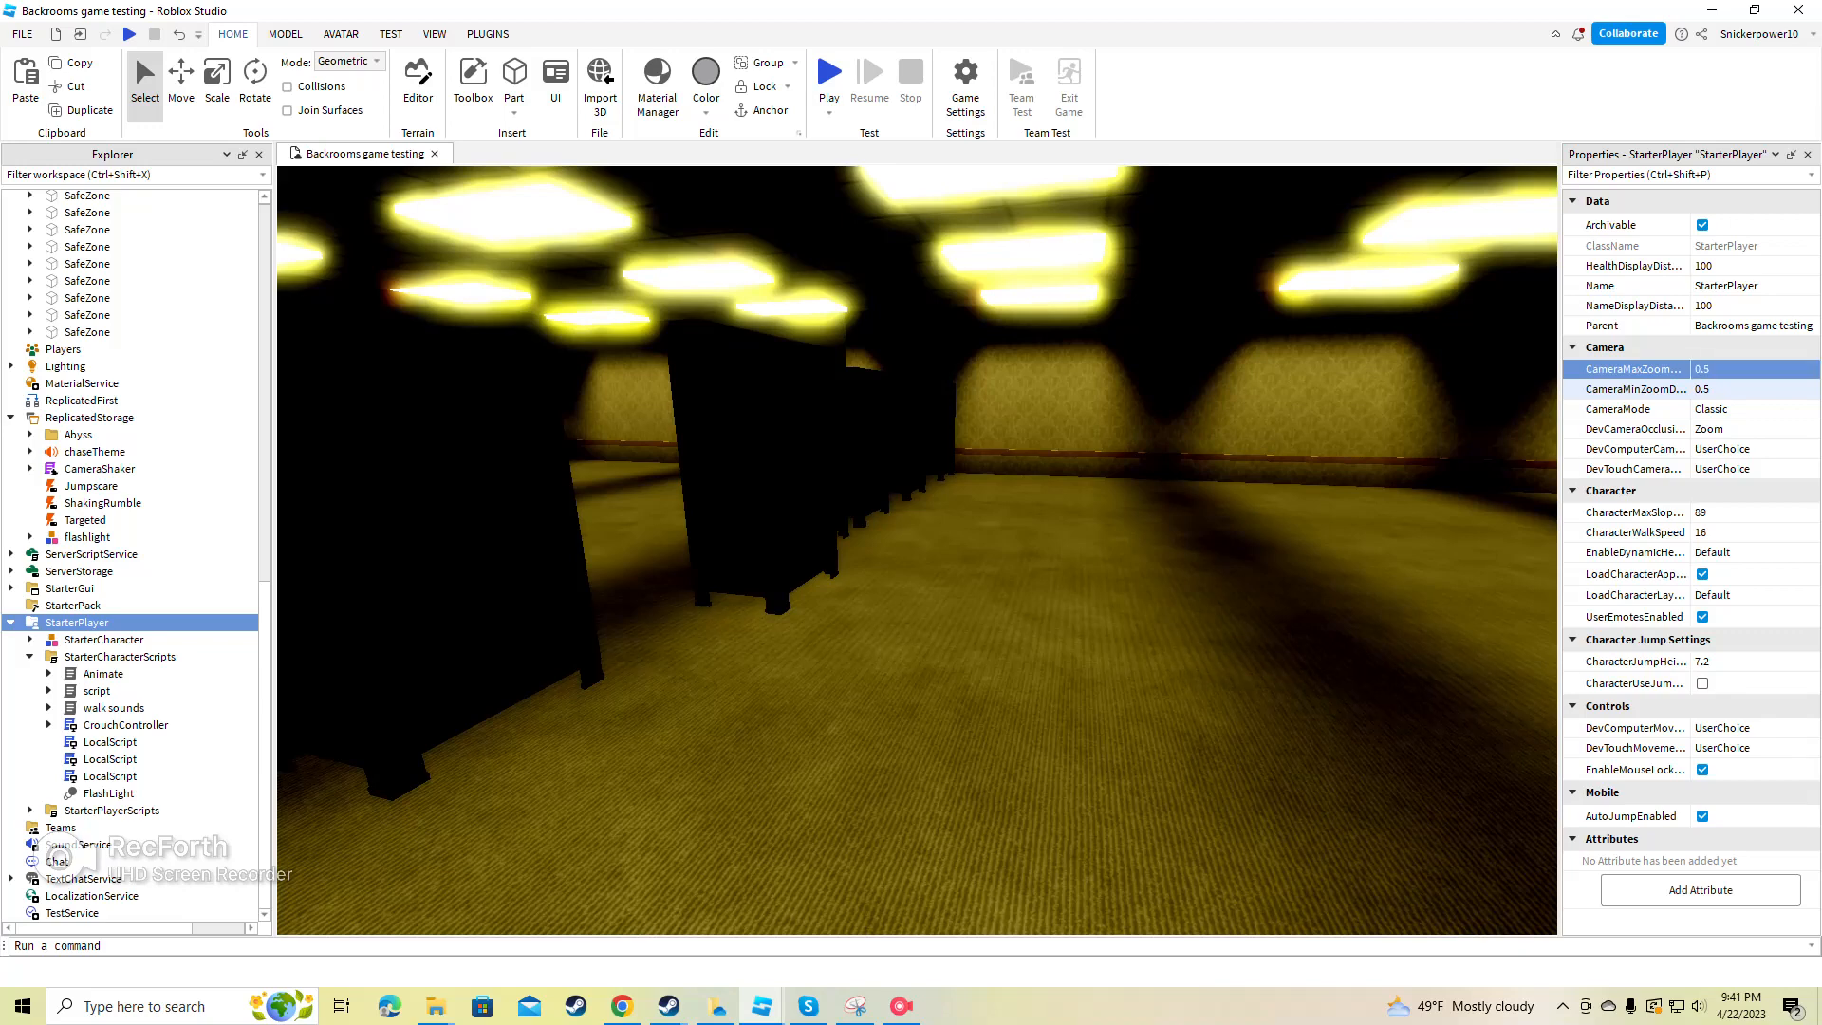
left_click(1751, 408)
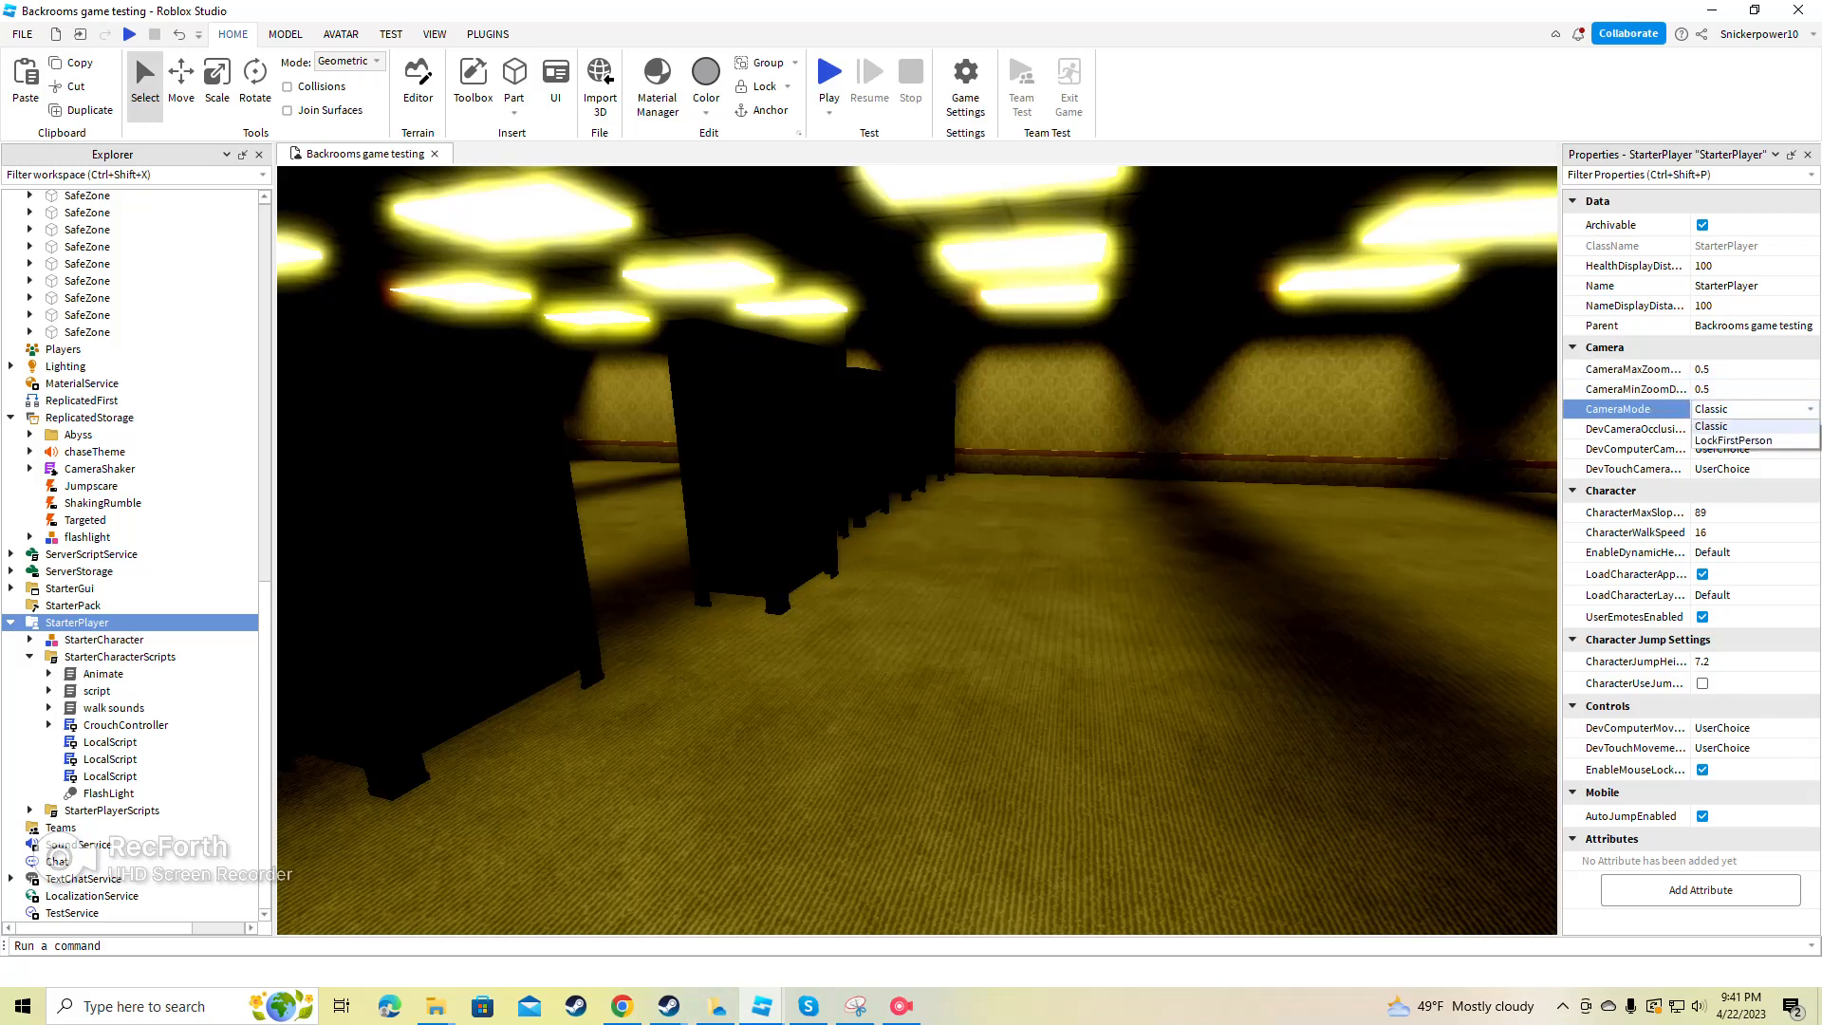
left_click(1732, 438)
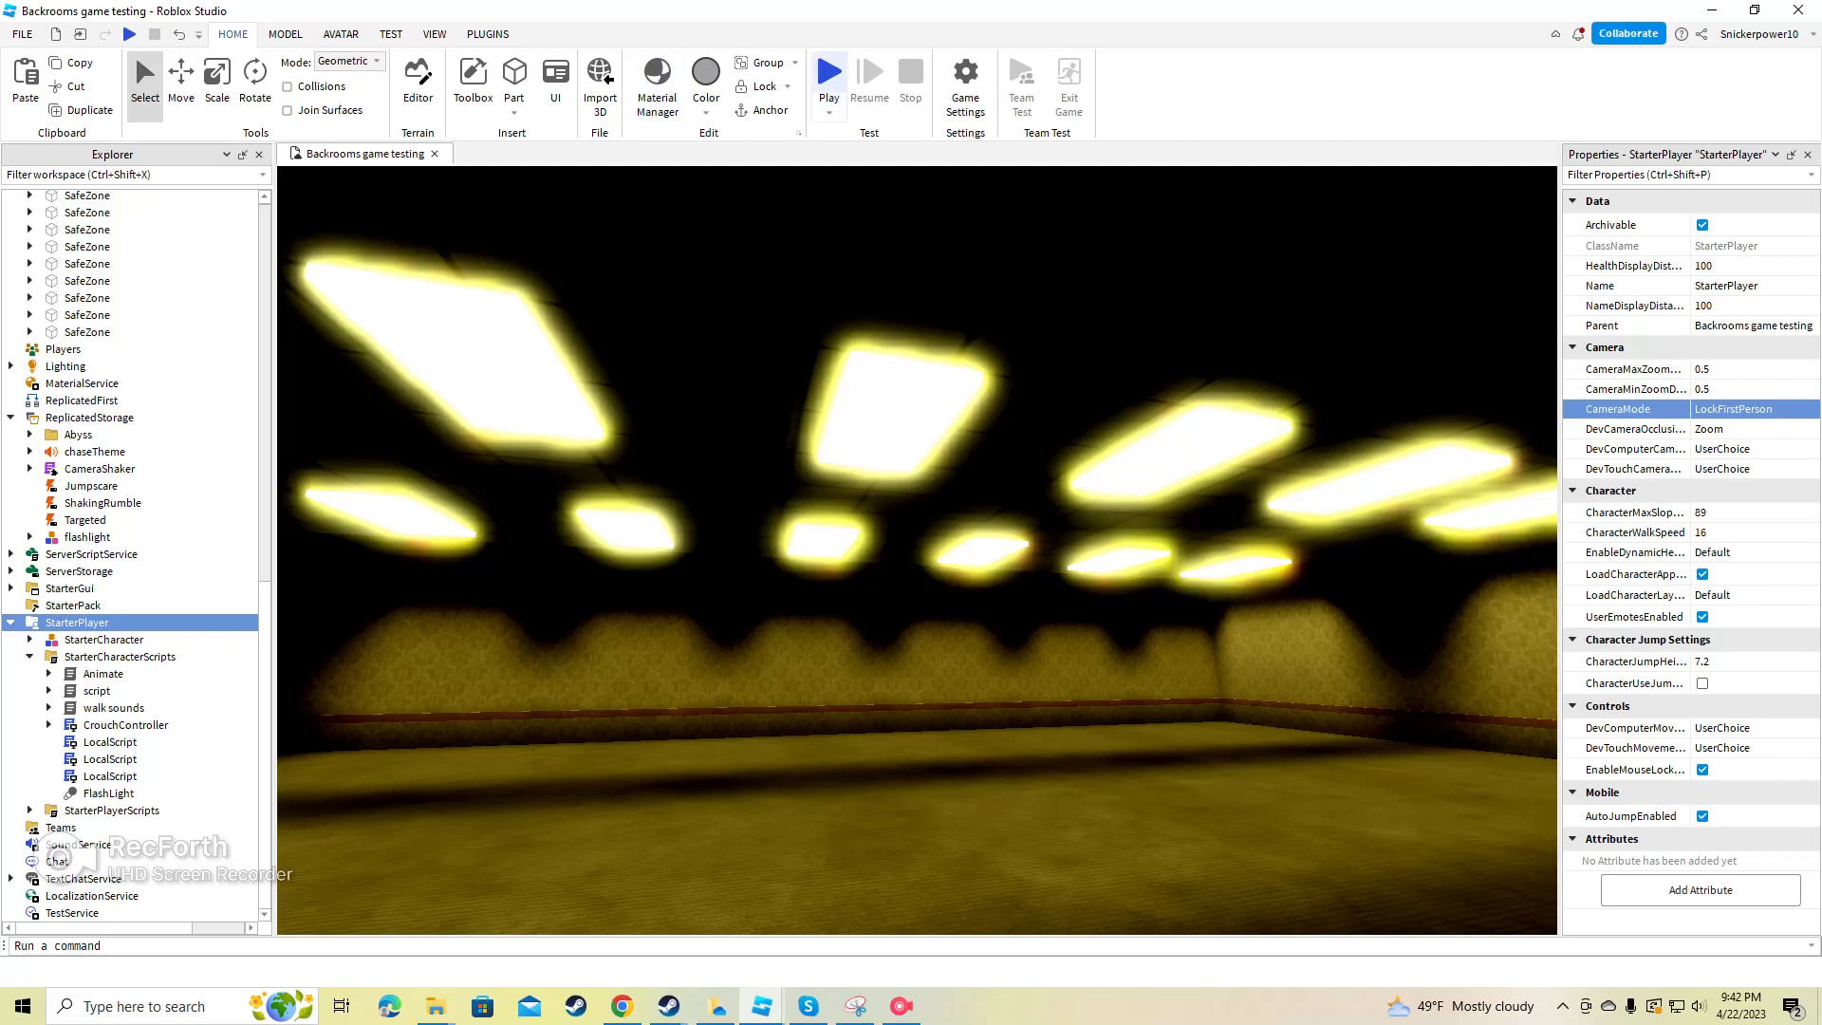
left_click(829, 74)
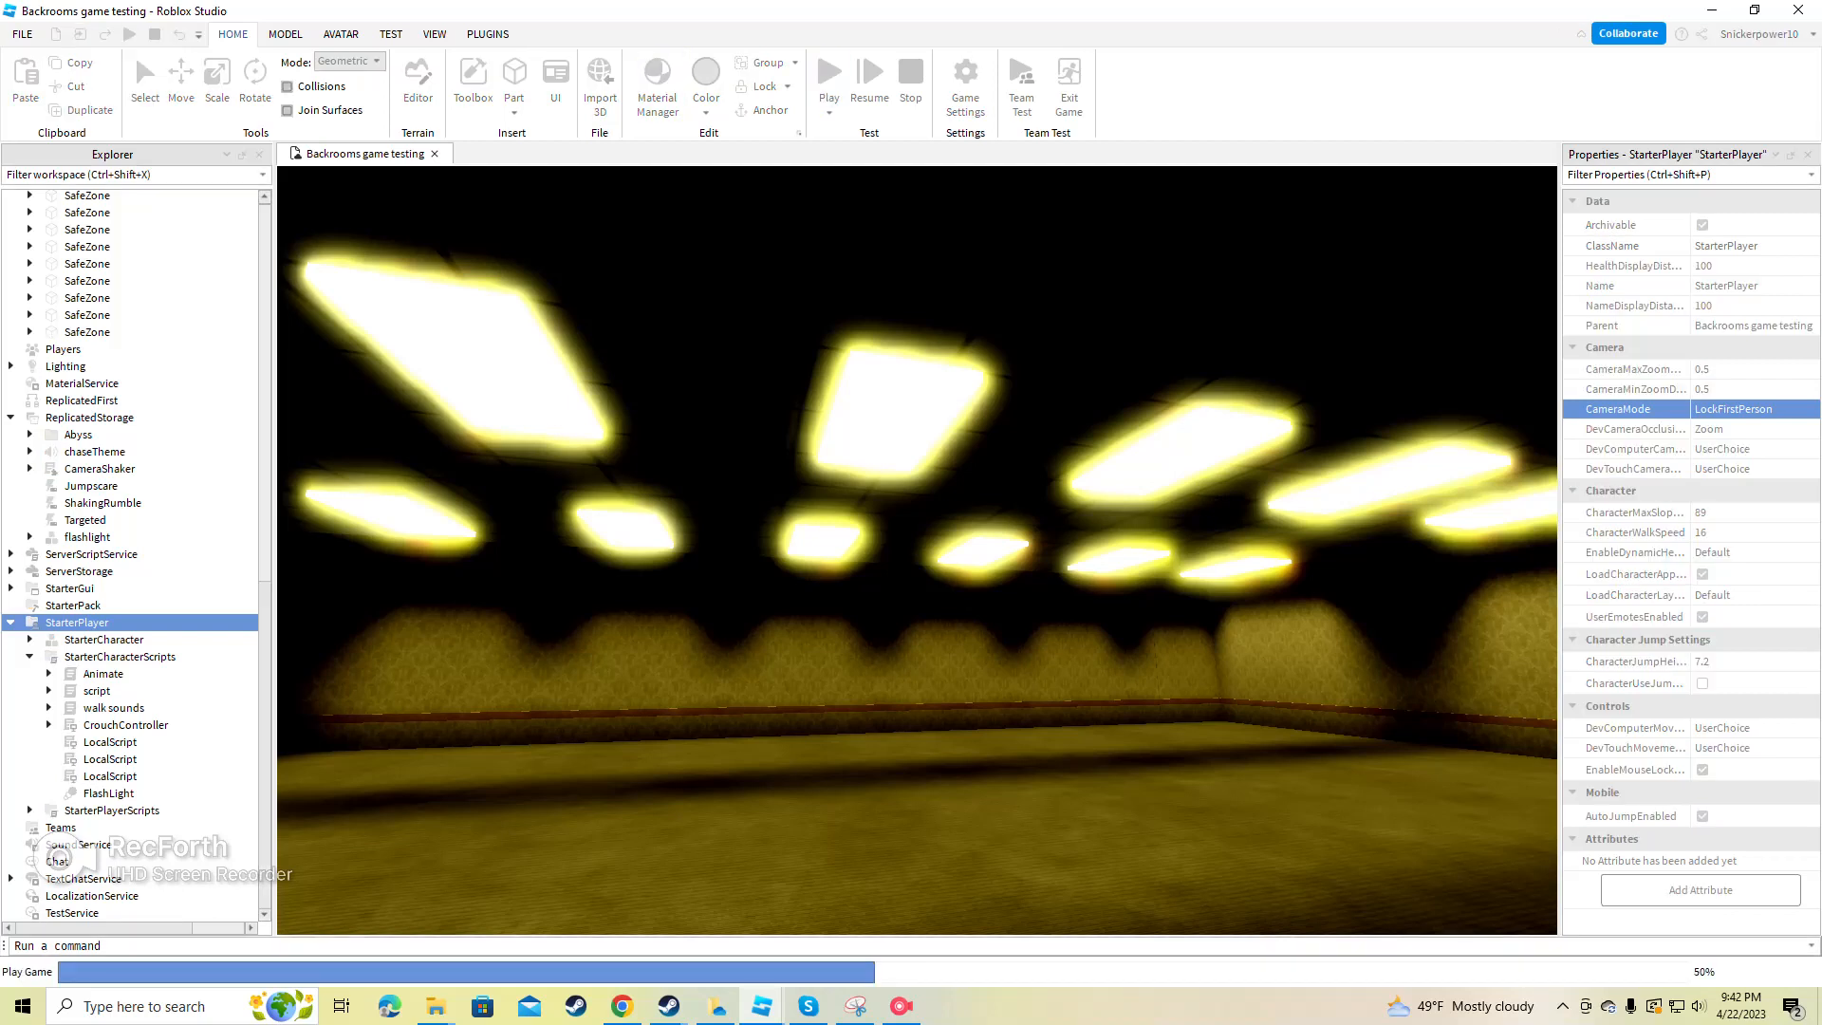
Step: Explore the Backrooms in locked first person, dismissing the Windows screen-time notice
left_click(829, 72)
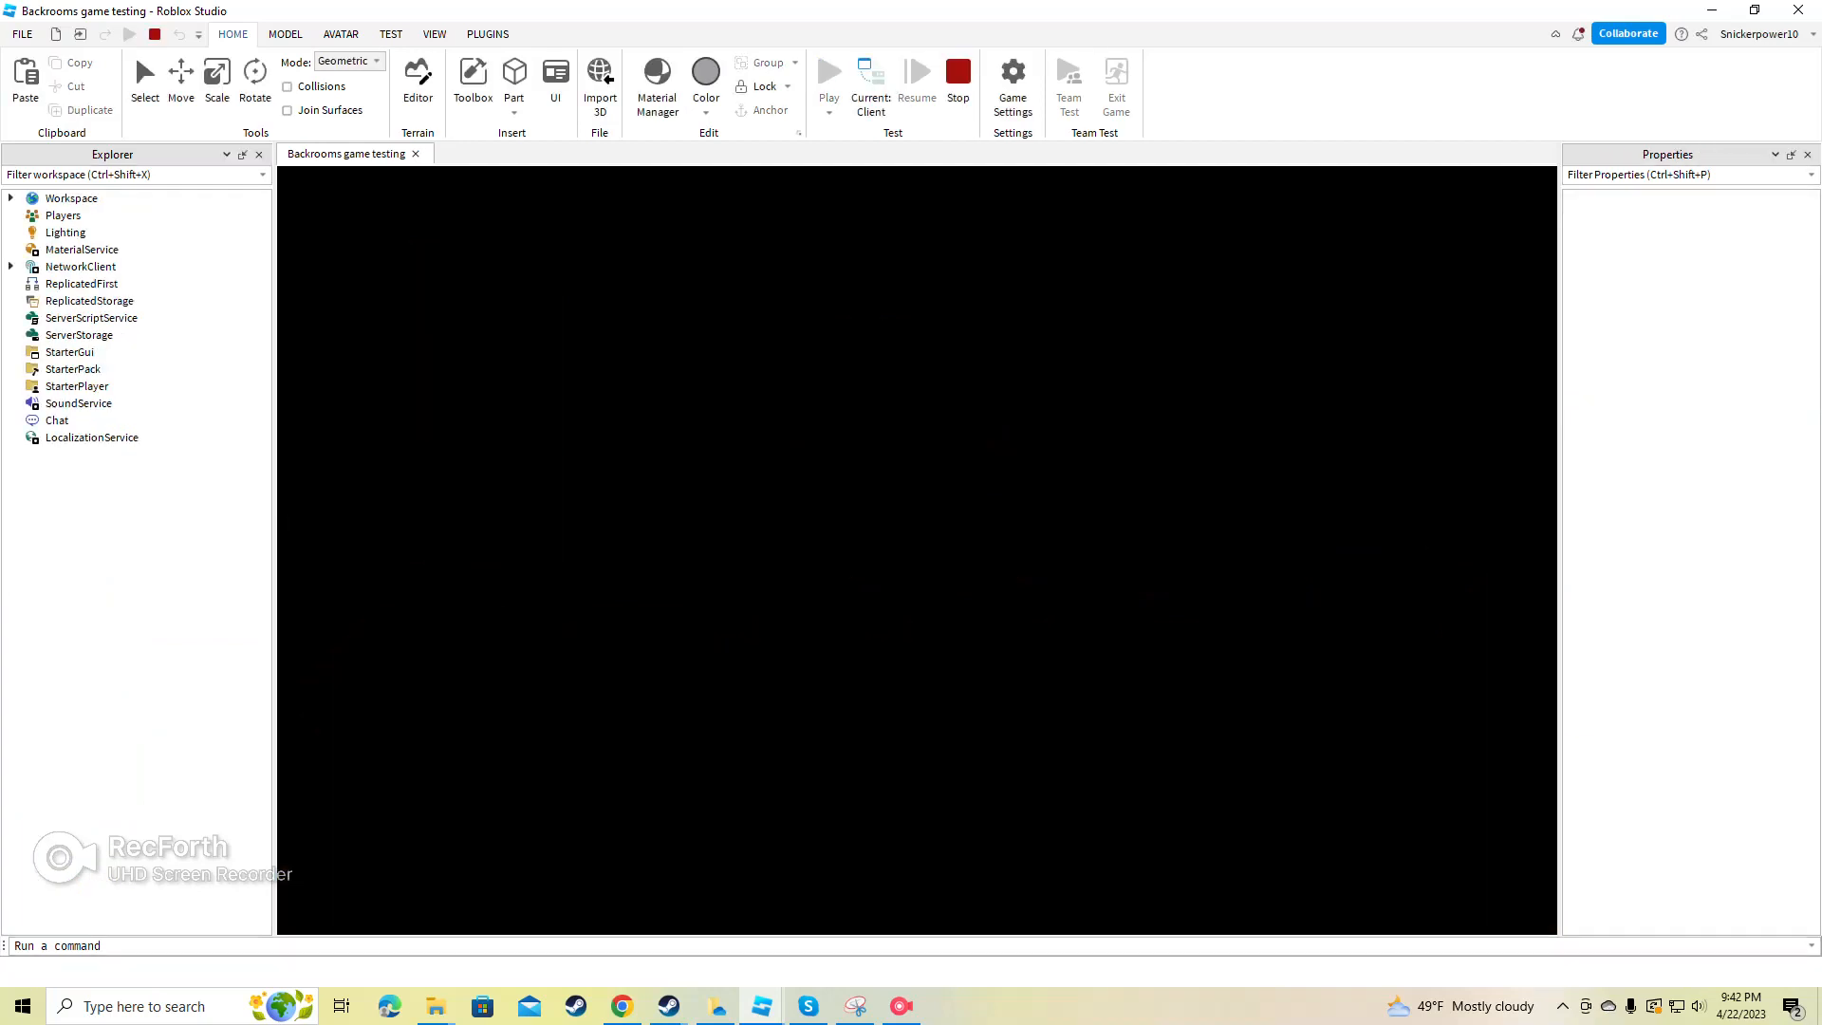
left_click(828, 70)
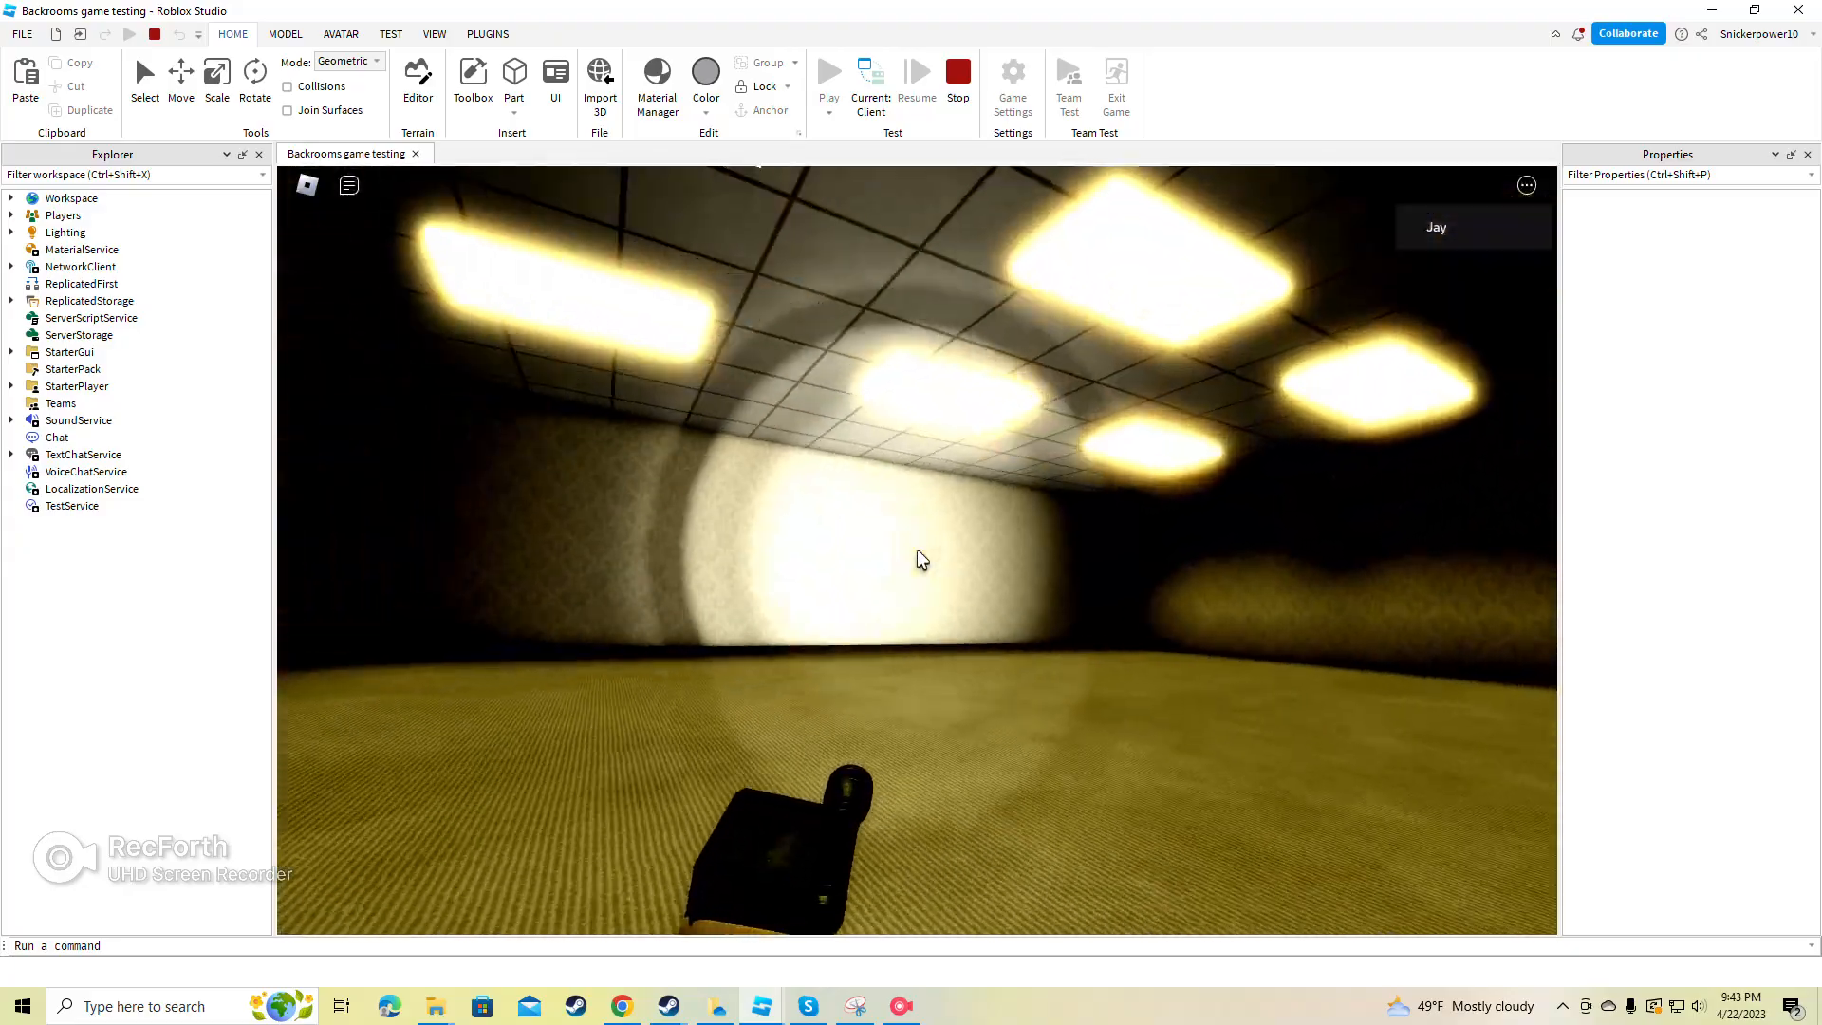
mouse_move(918, 558)
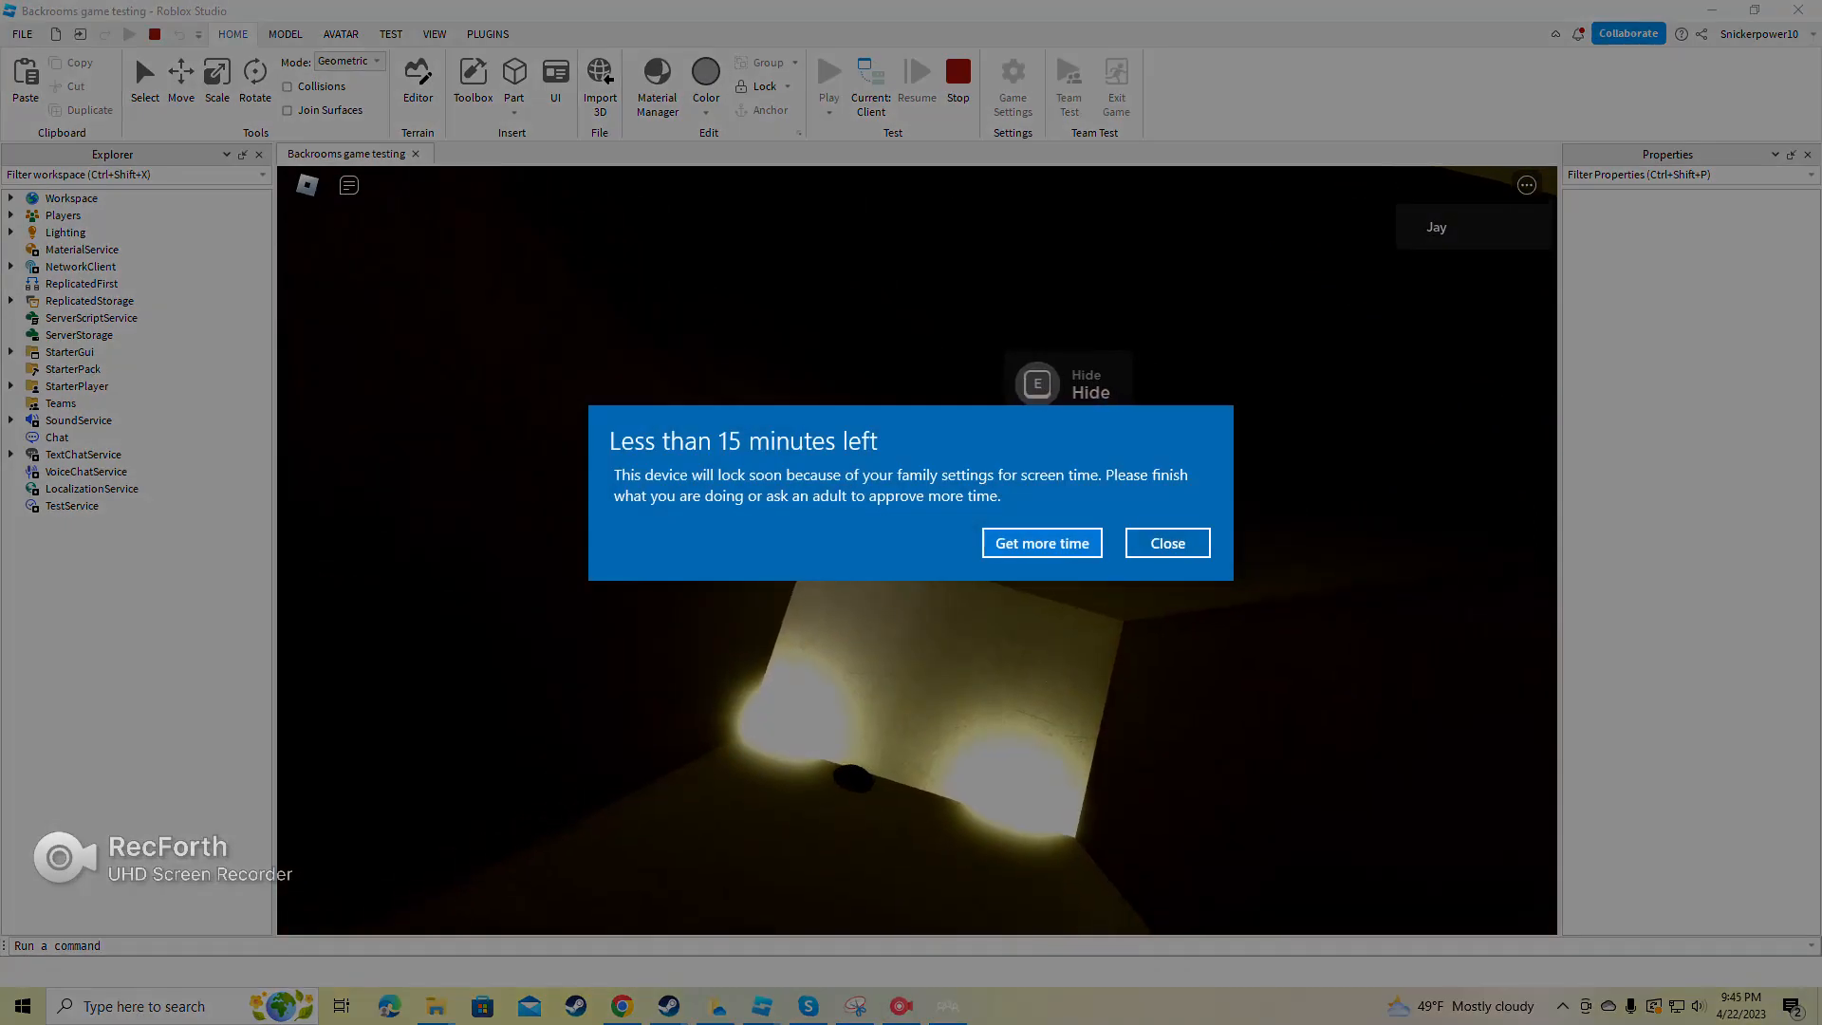
left_click(1165, 543)
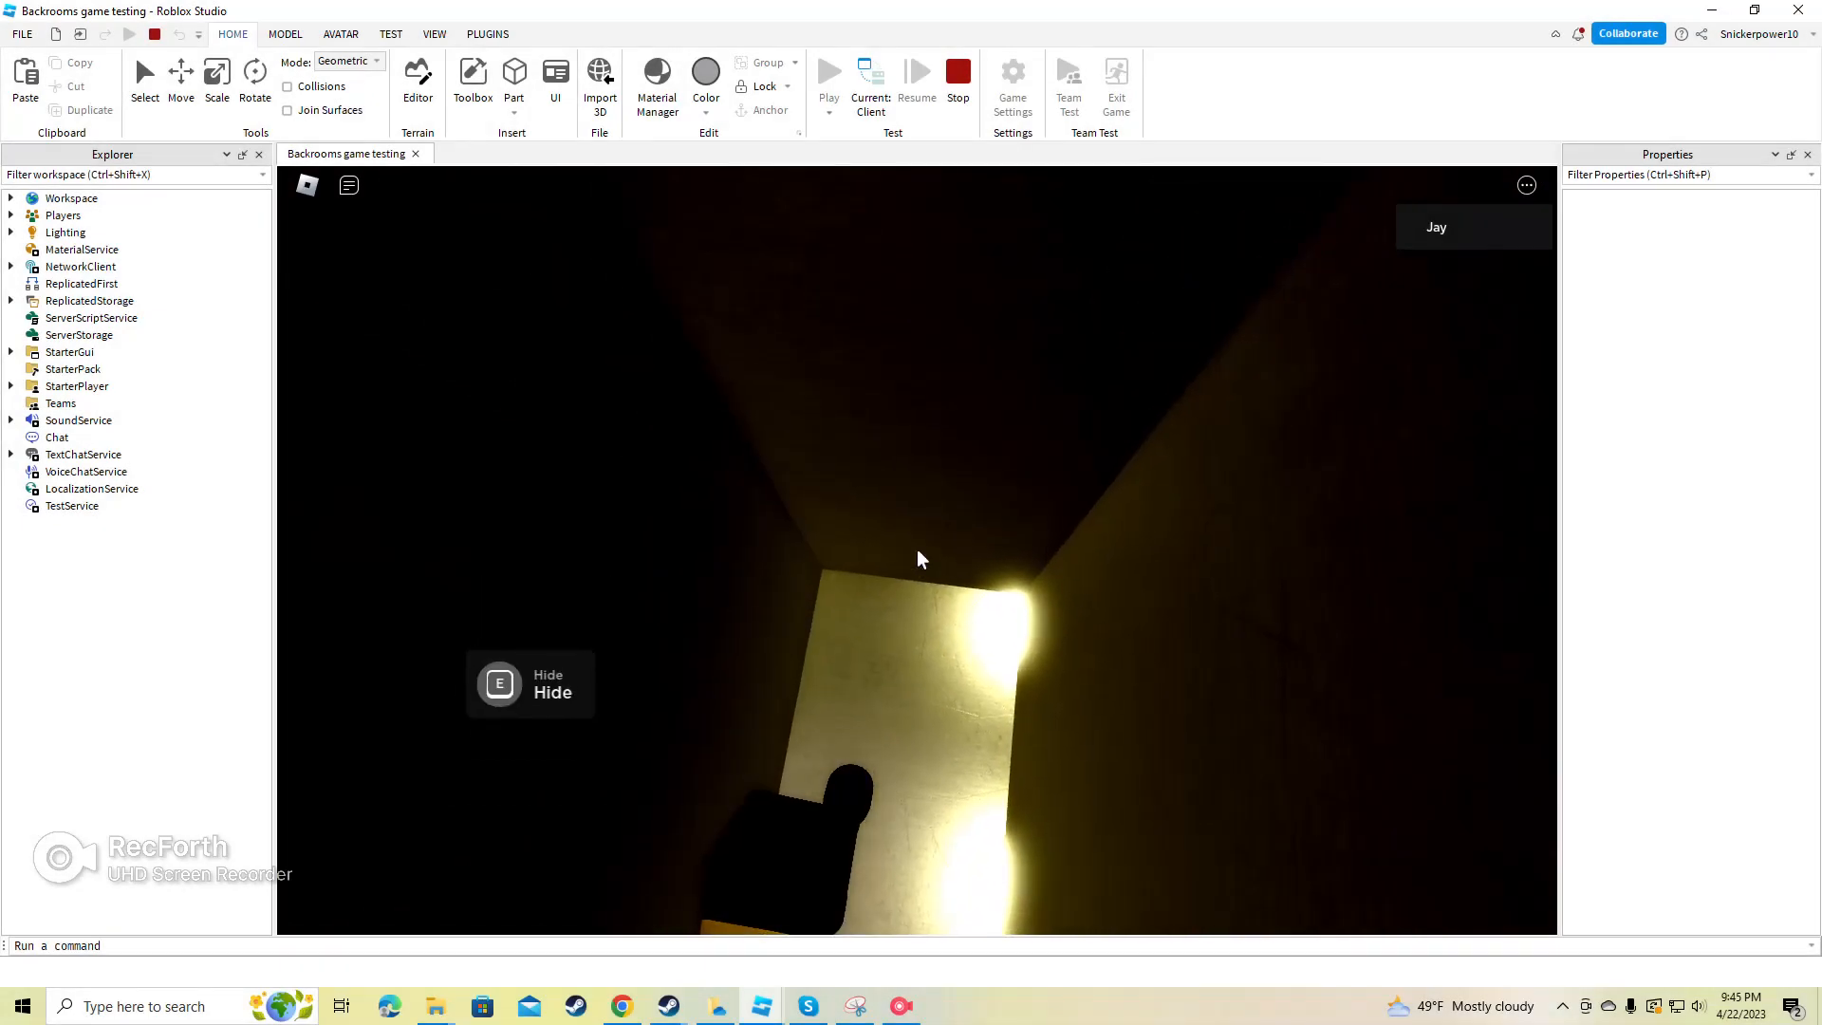